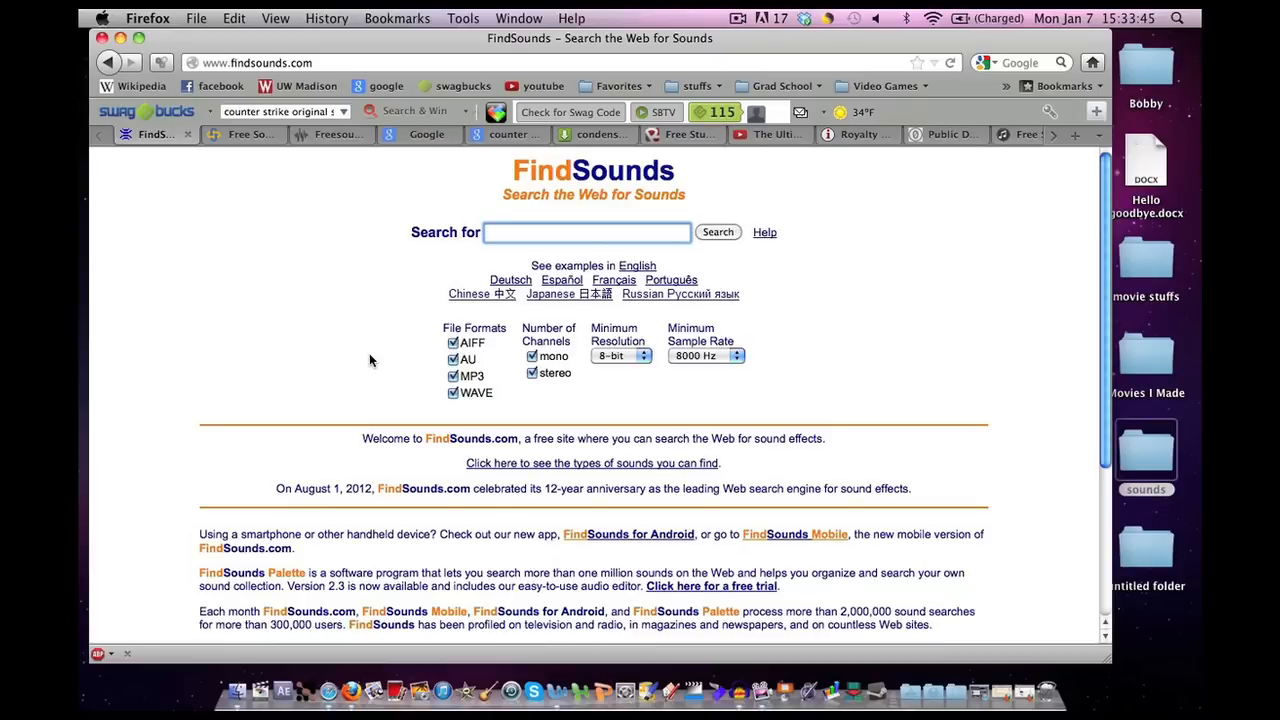
Search FindSounds for 'sniper' using the autocomplete suggestion, finding no sounds.
click(586, 232)
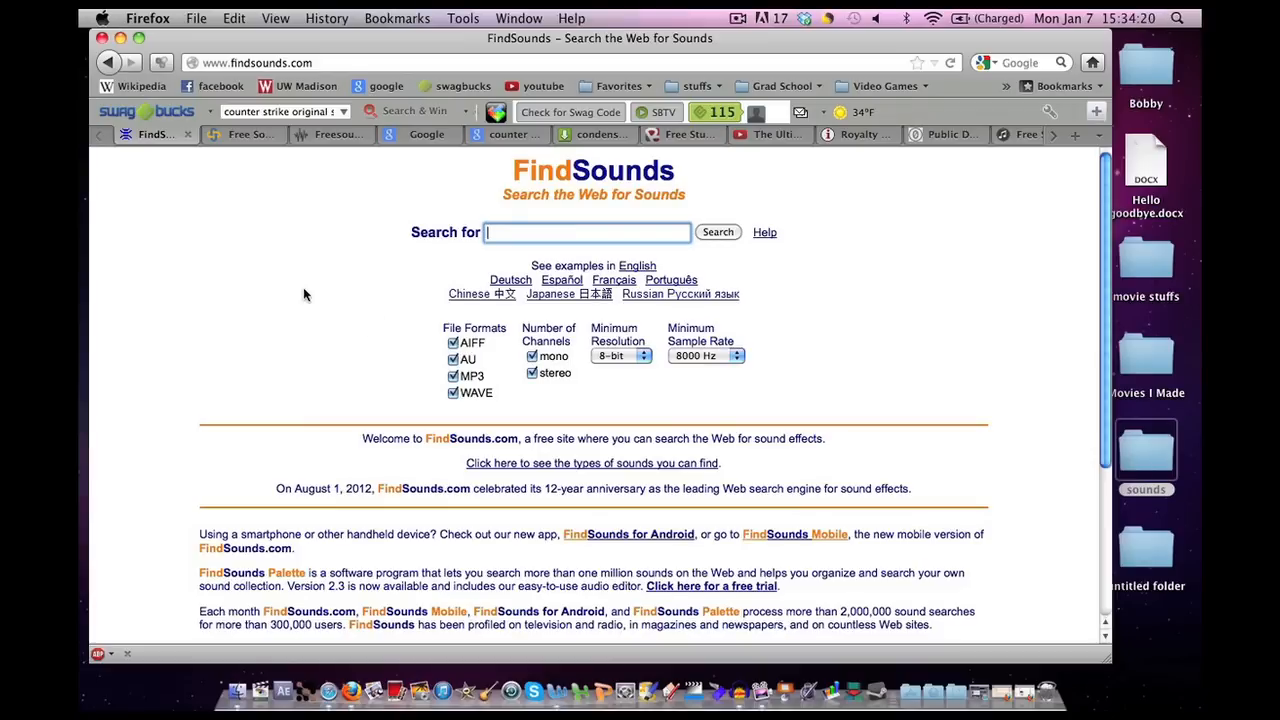
mouse_move(341, 221)
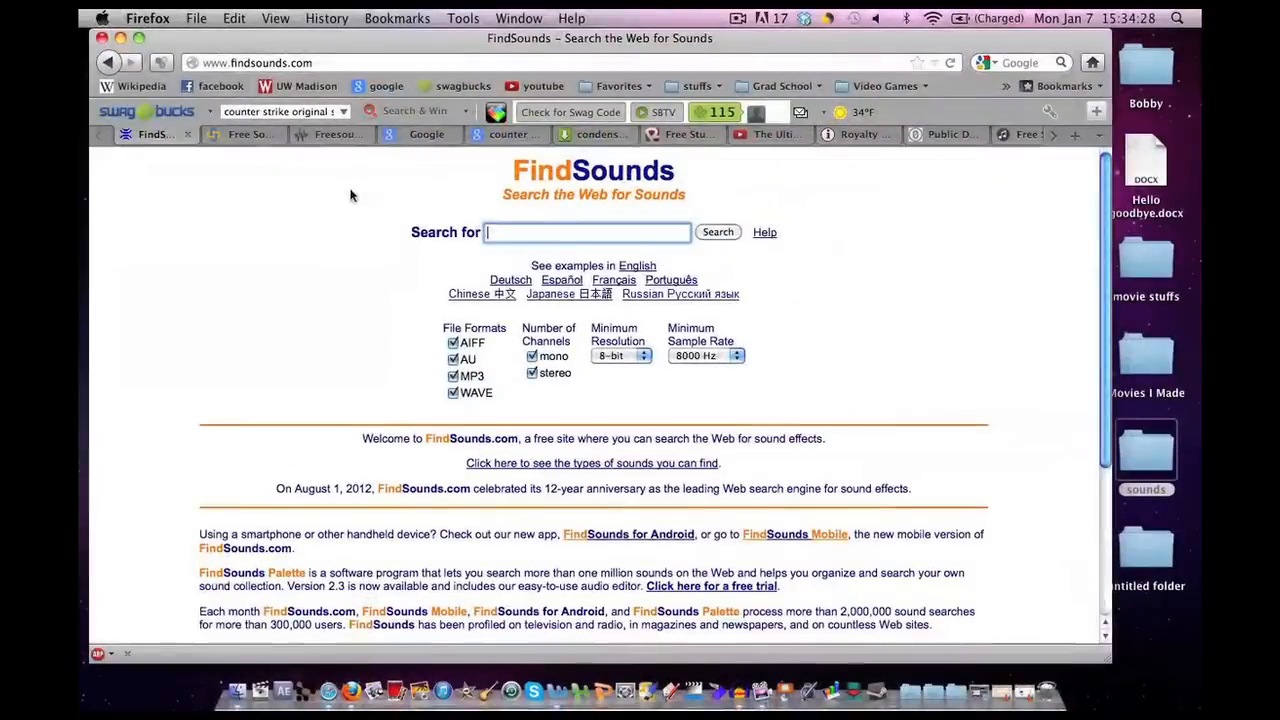
mouse_move(530, 228)
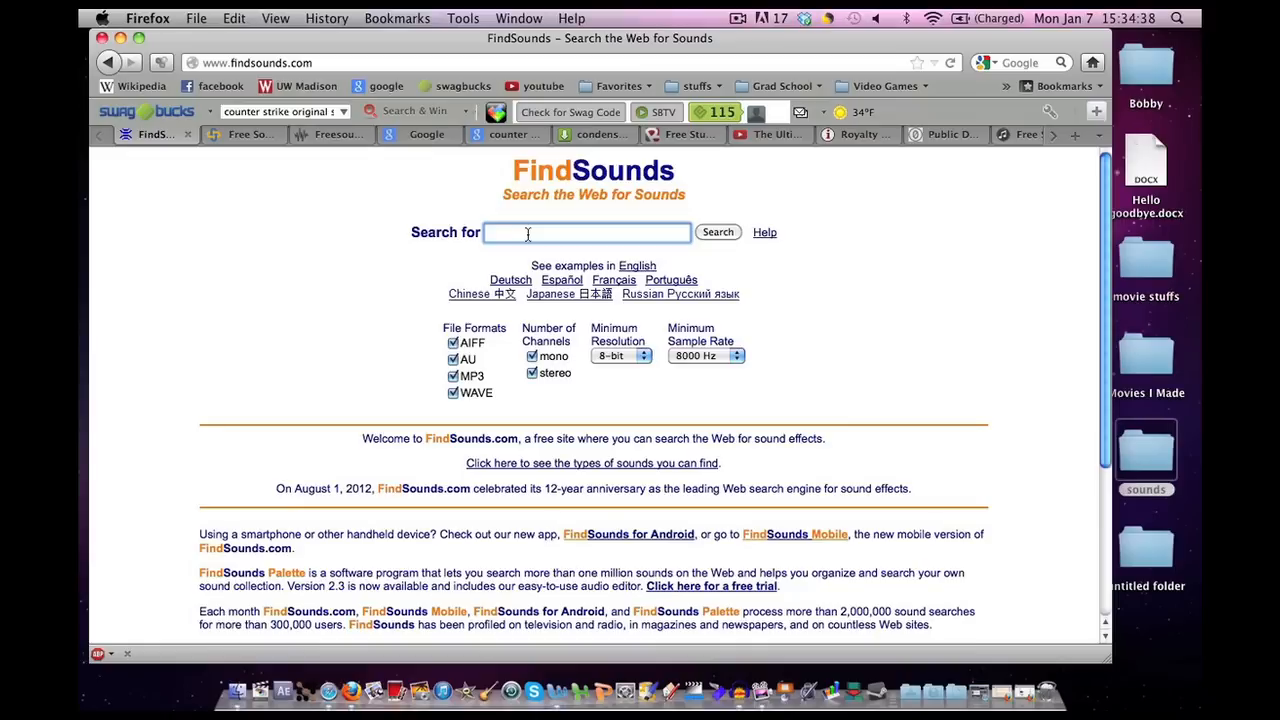
text(sni)
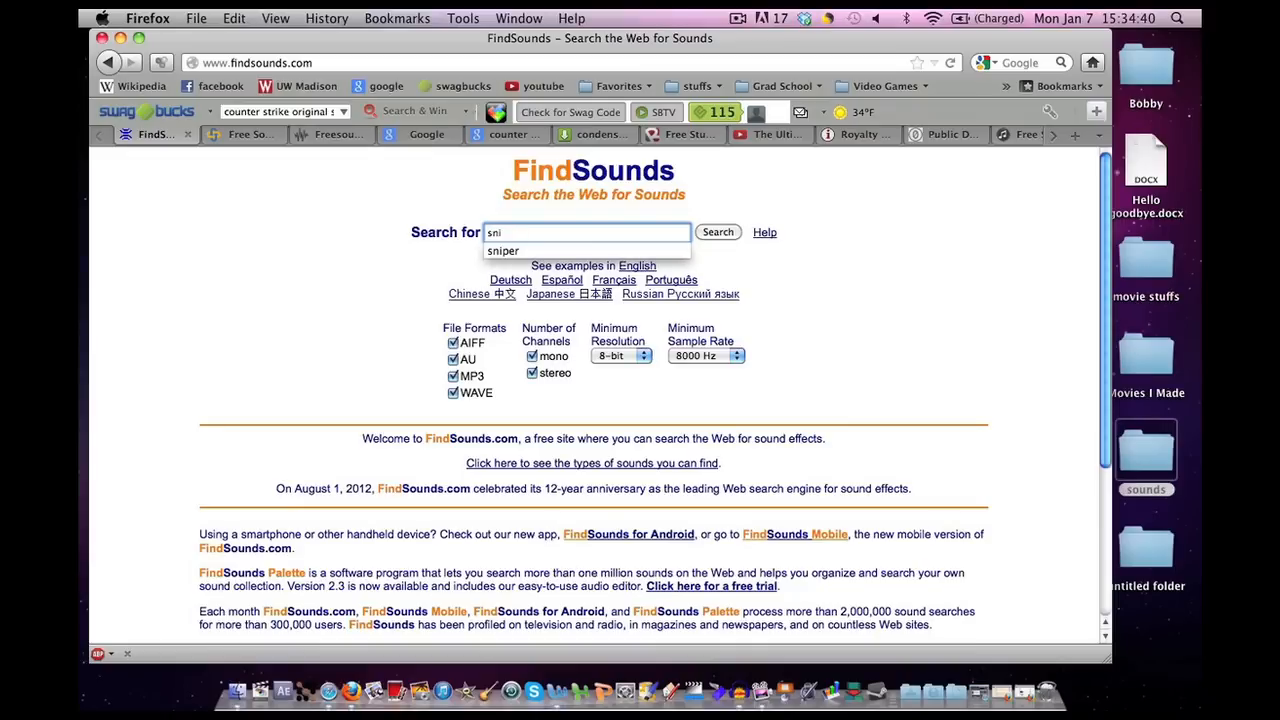
click(503, 251)
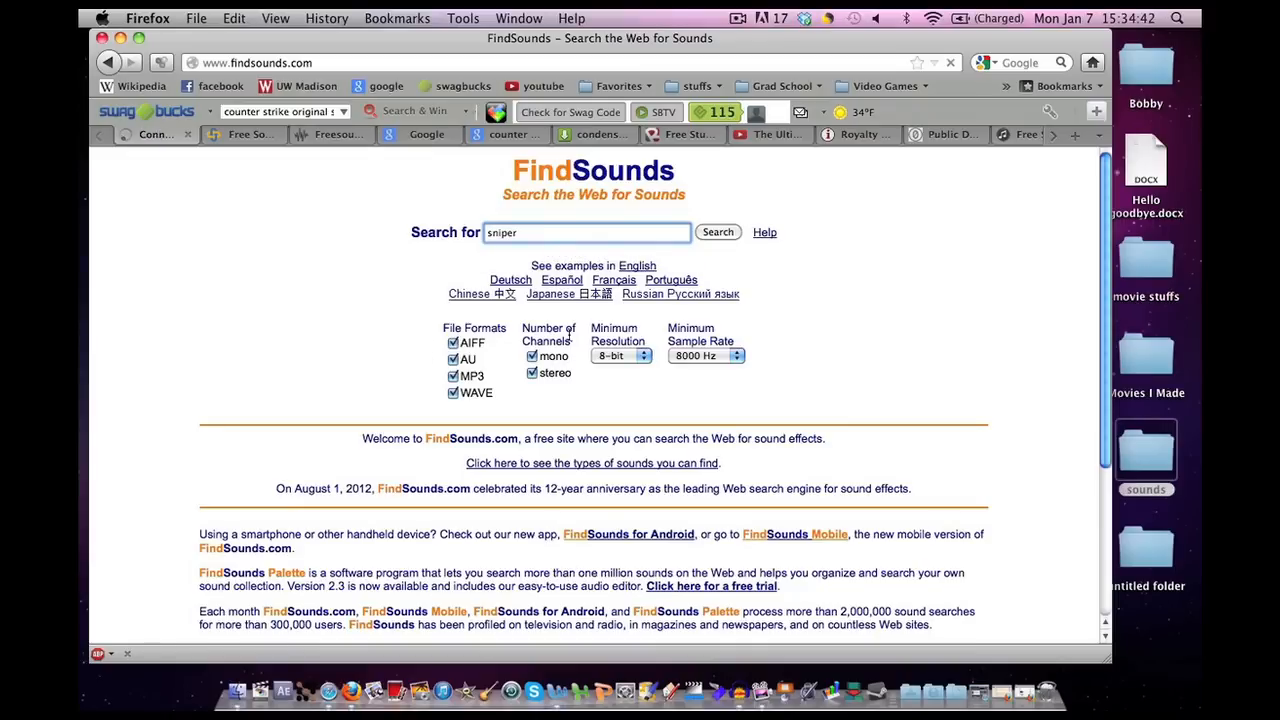
click(717, 232)
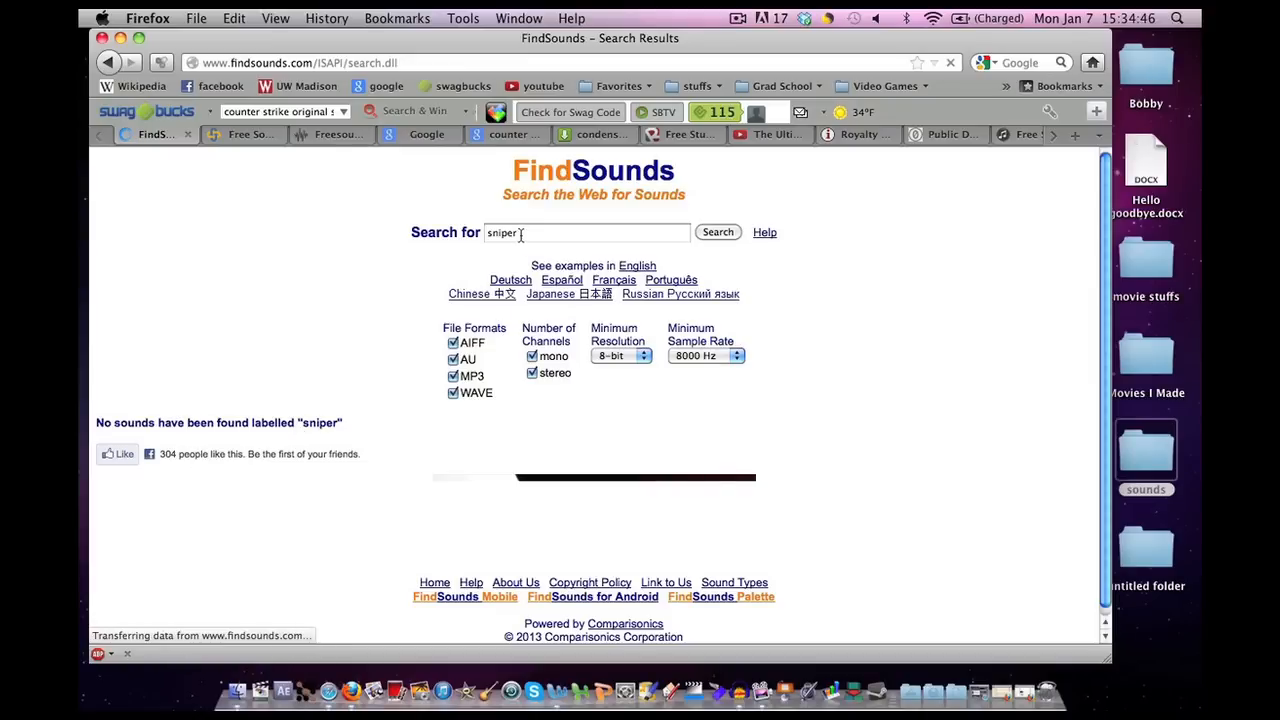
Search FindSounds for 'gun' and browse the 200 matching results.
click(717, 231)
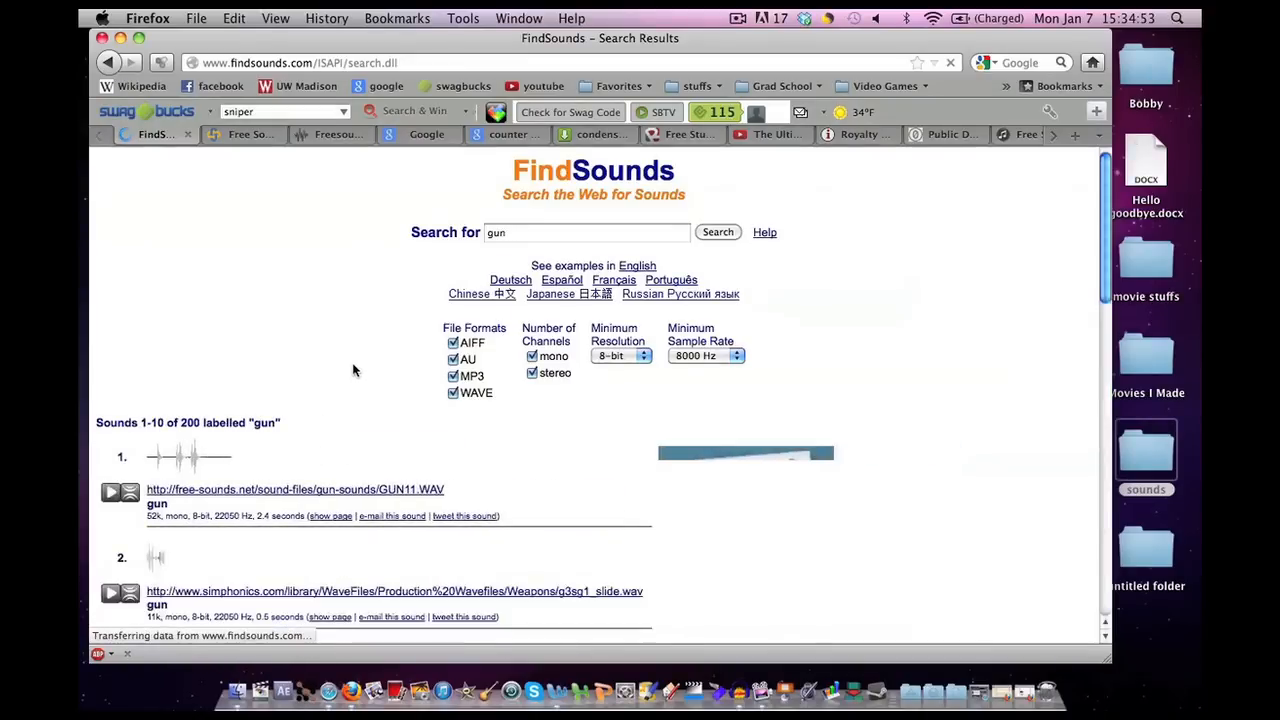
scroll(down, 3)
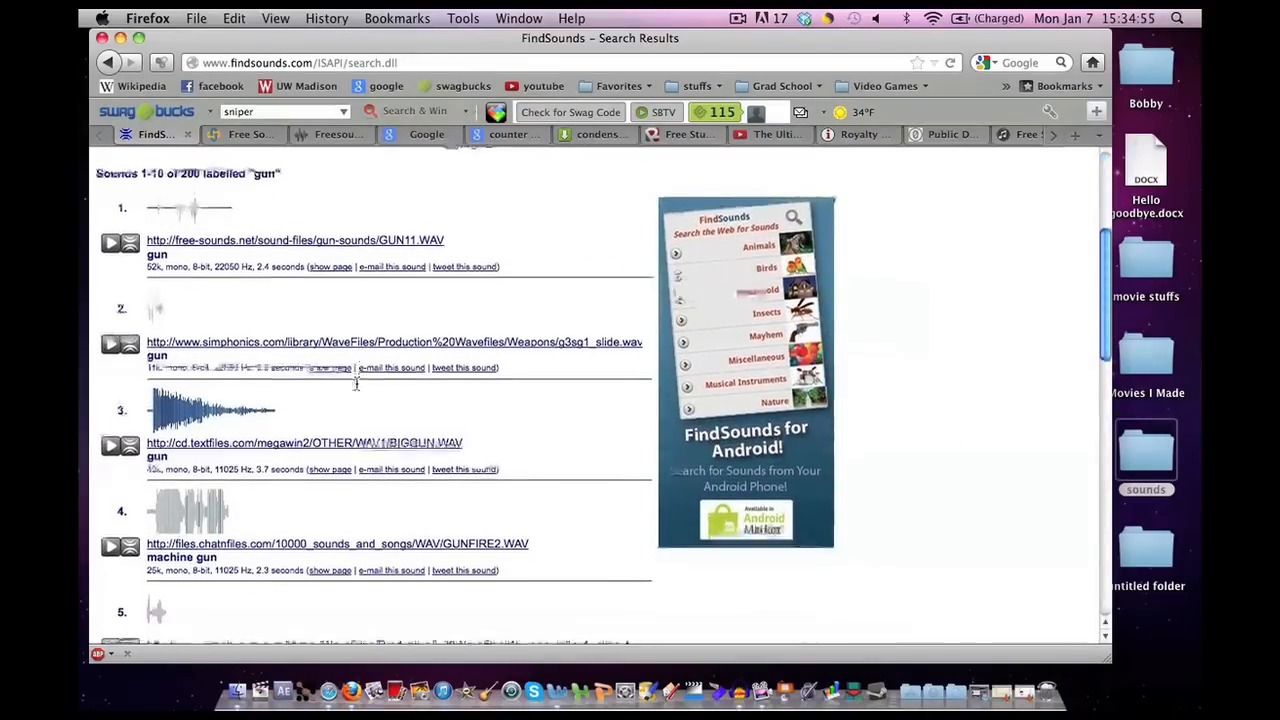
scroll(down, 3)
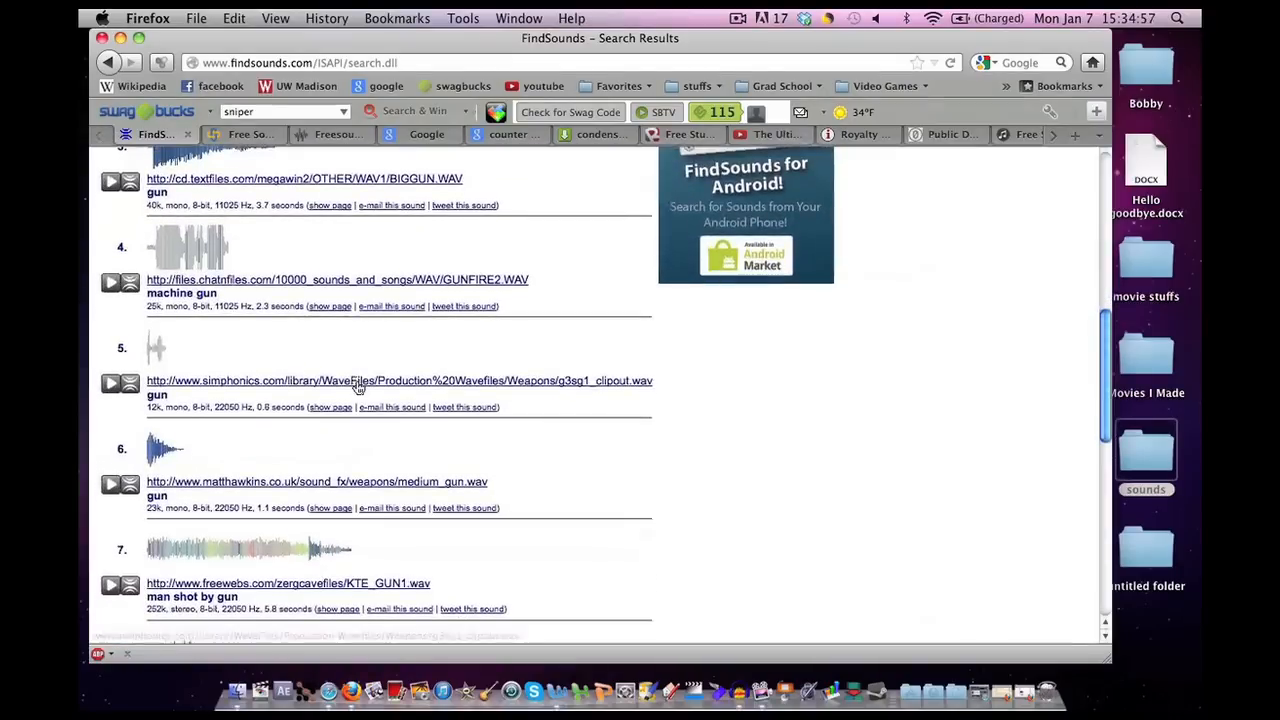
scroll(down, 3)
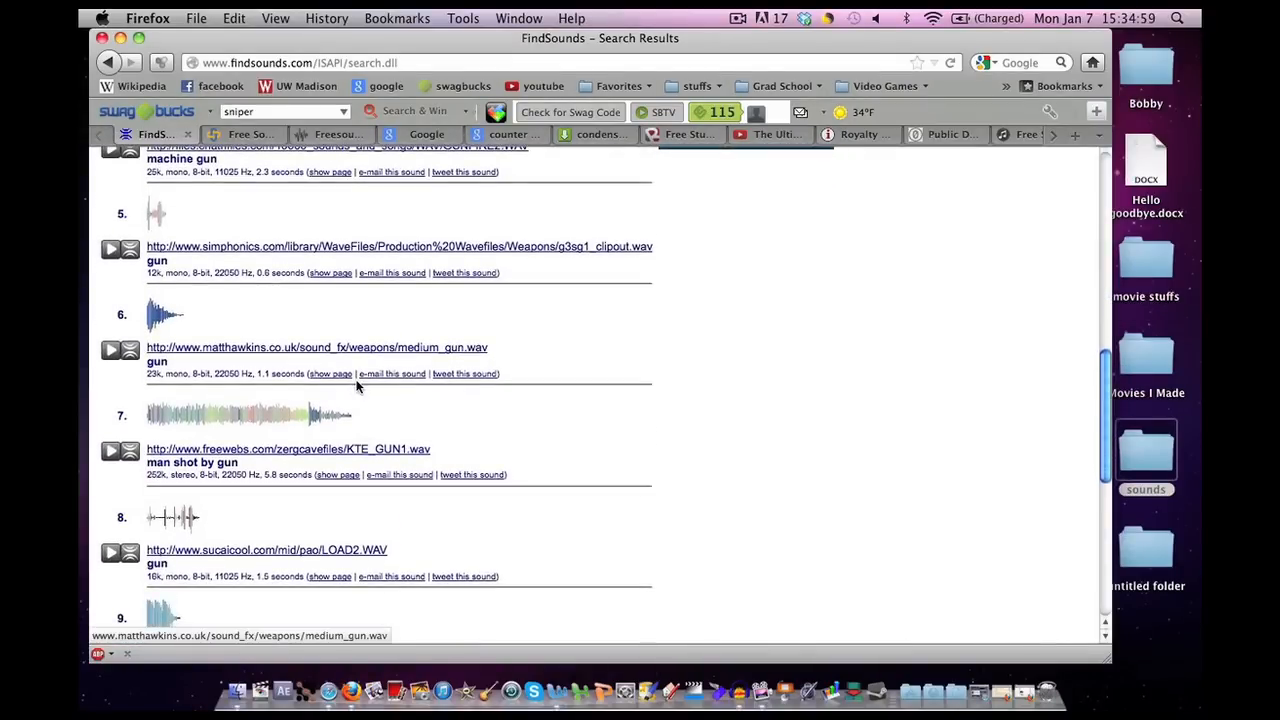
scroll(up, 3)
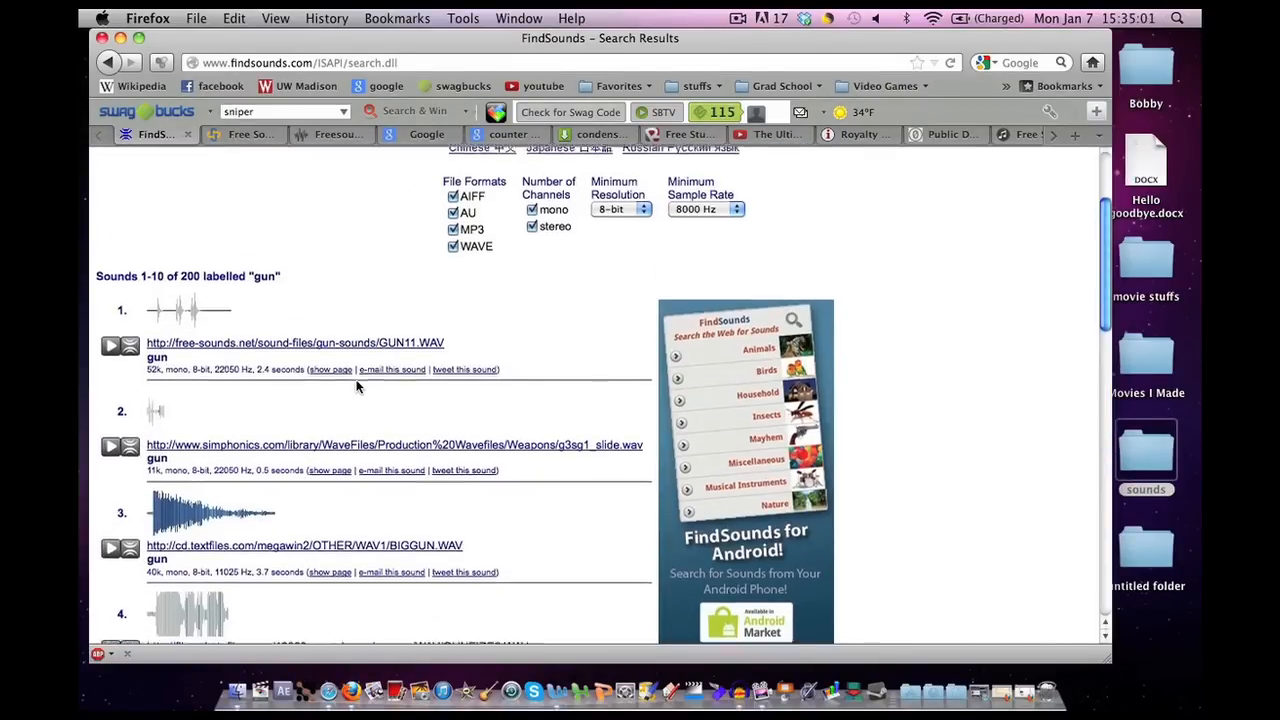
scroll(up, 3)
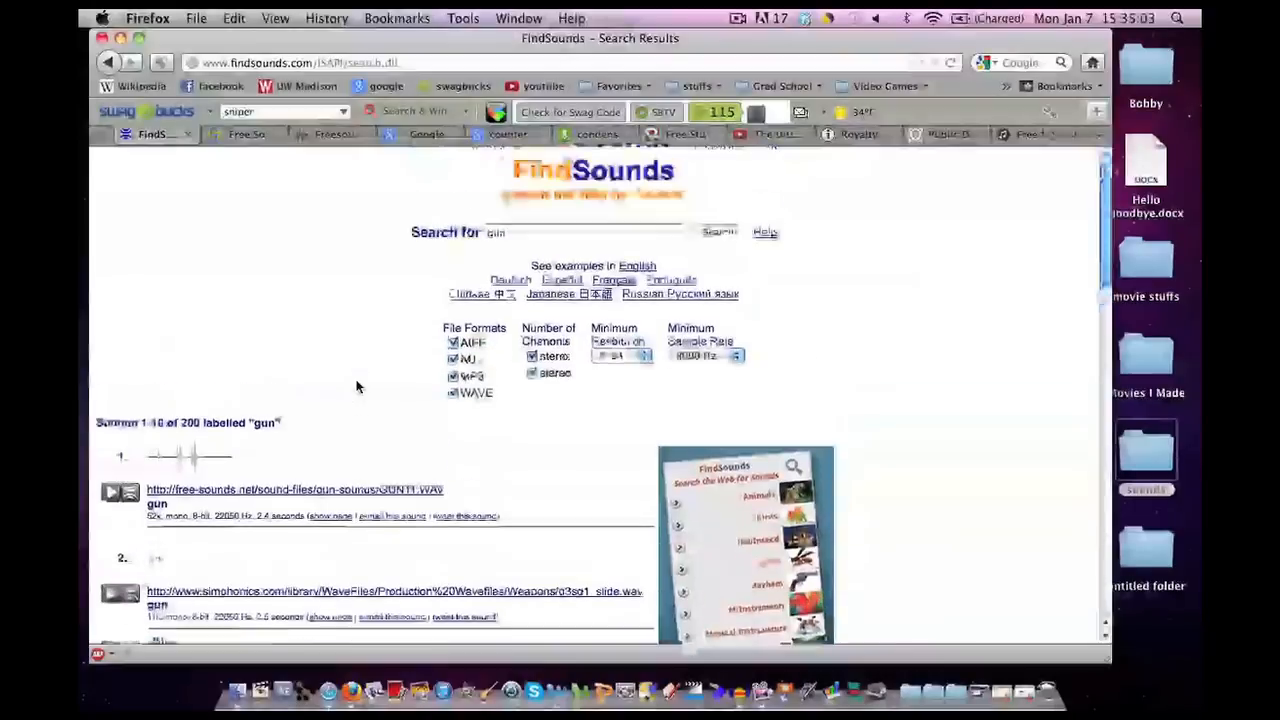
Save the GUN11.WAV link as 'gun shot bang pistol handgun.WAV' in the sounds folder.
right_click(295, 489)
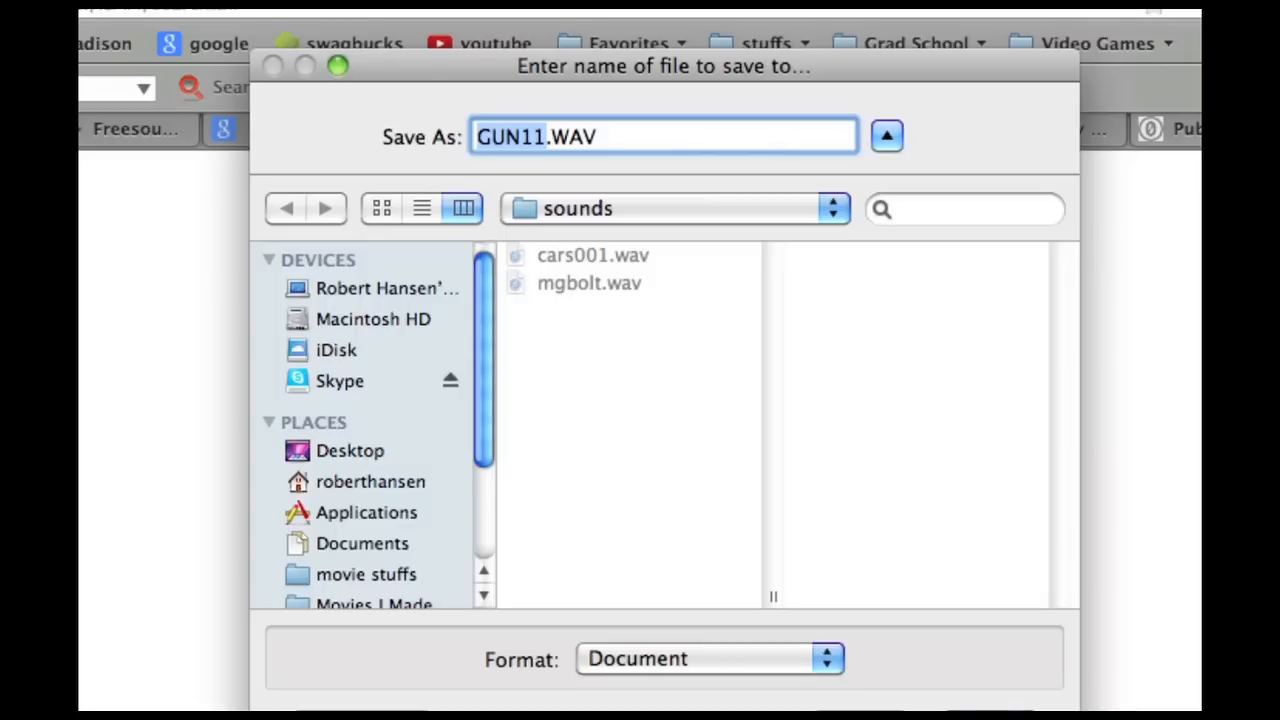
text(gun shot.WAV)
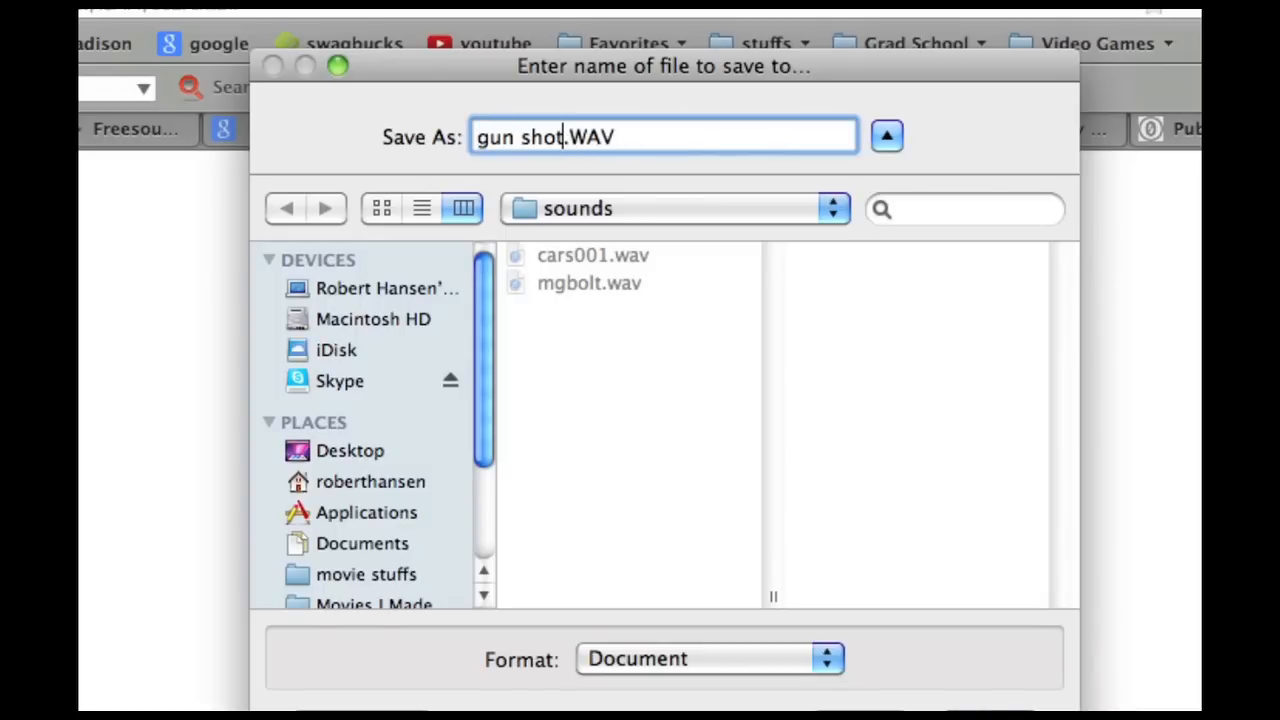
text(bang pistol)
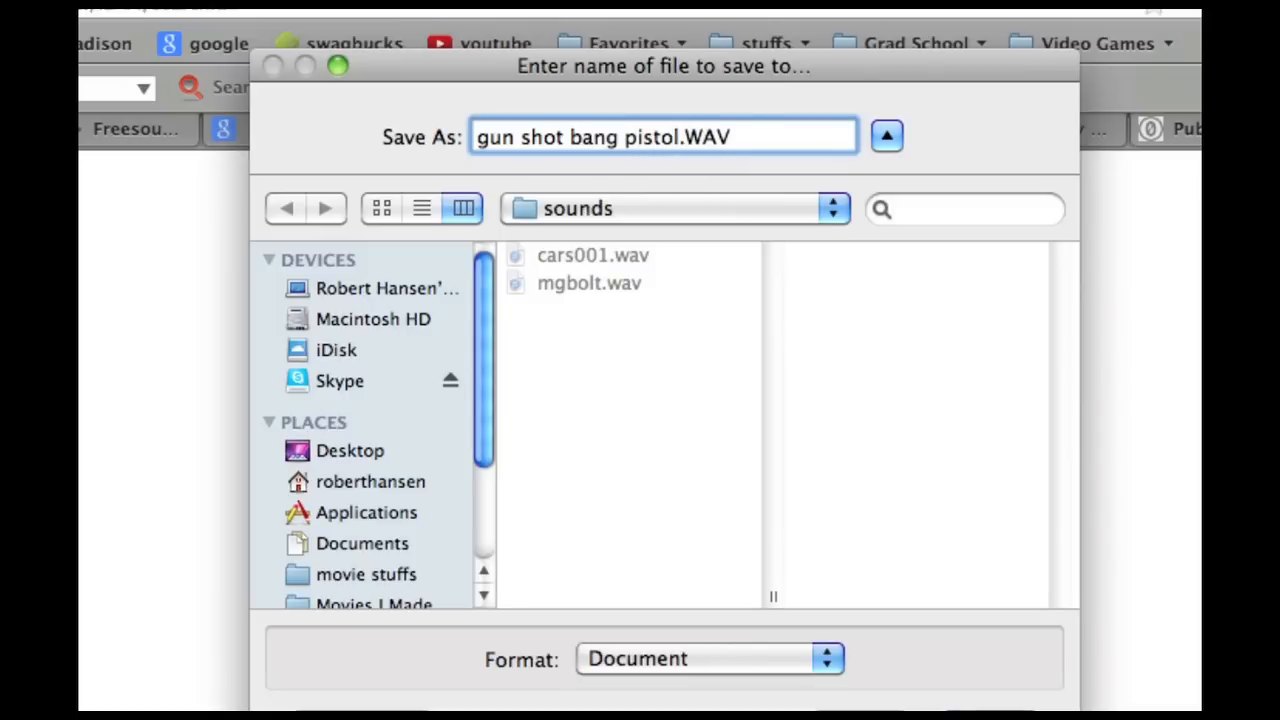
text(ha)
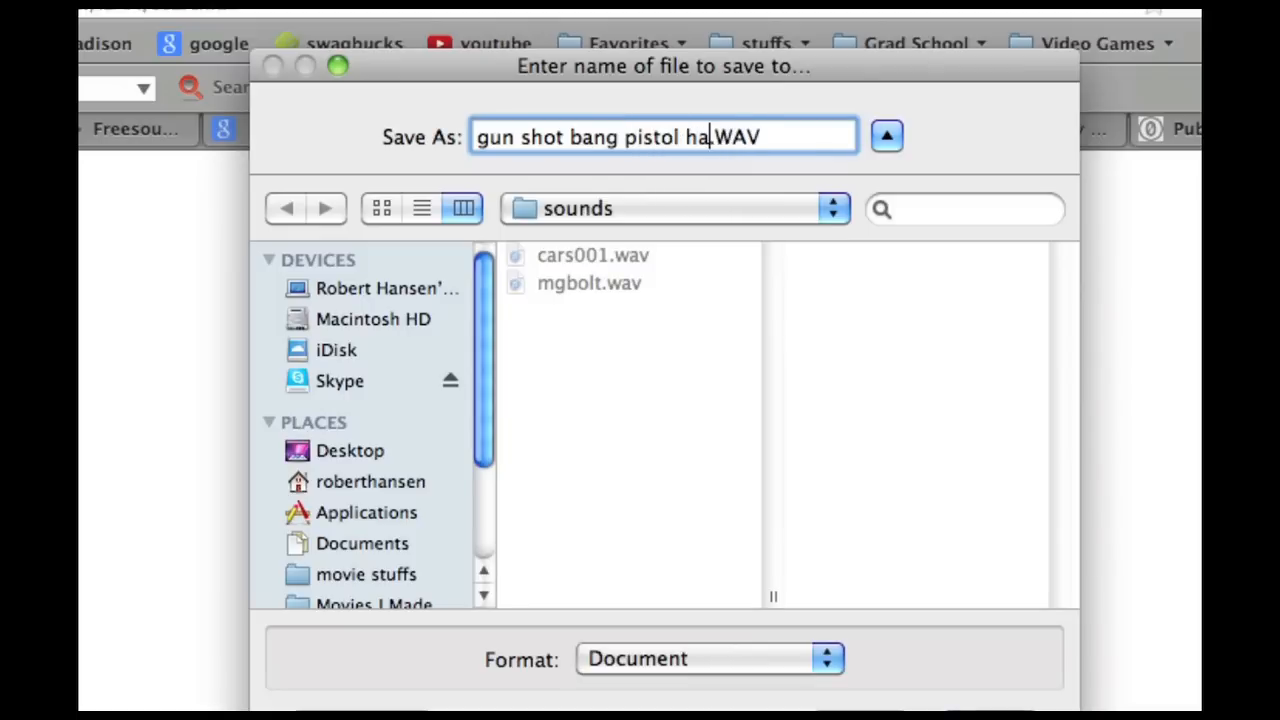
text(ndgun)
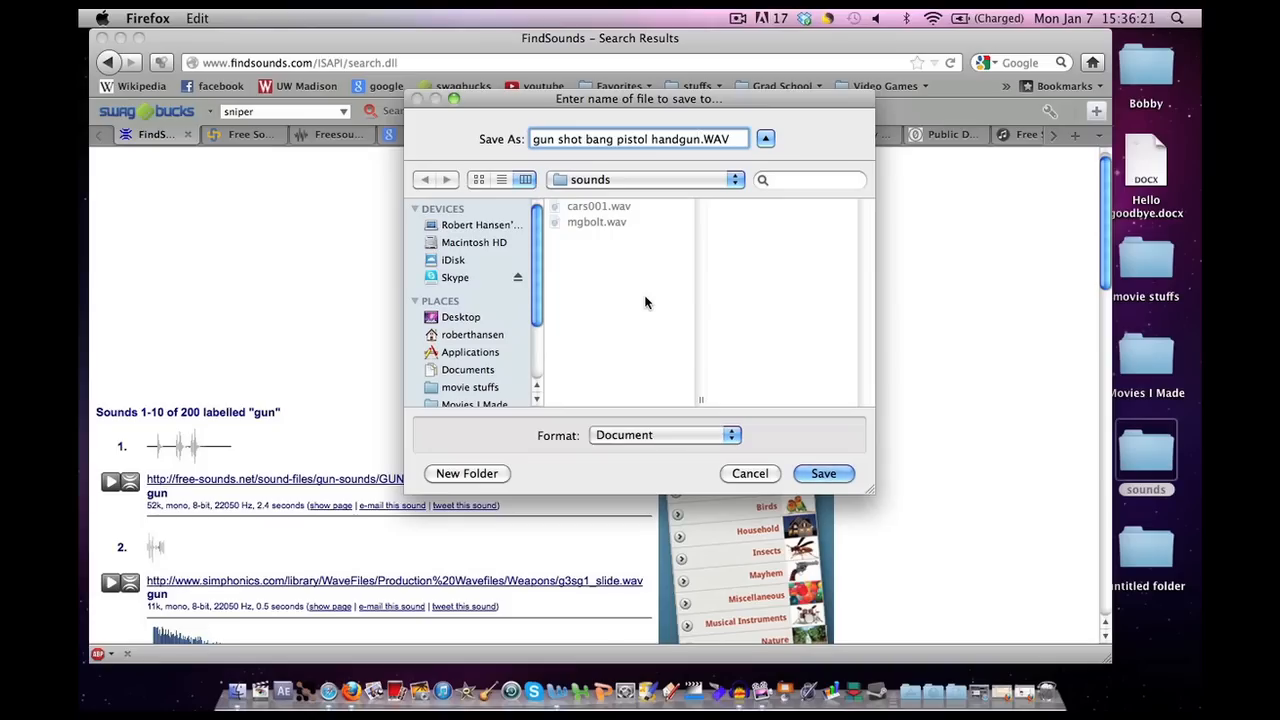
mouse_move(620, 213)
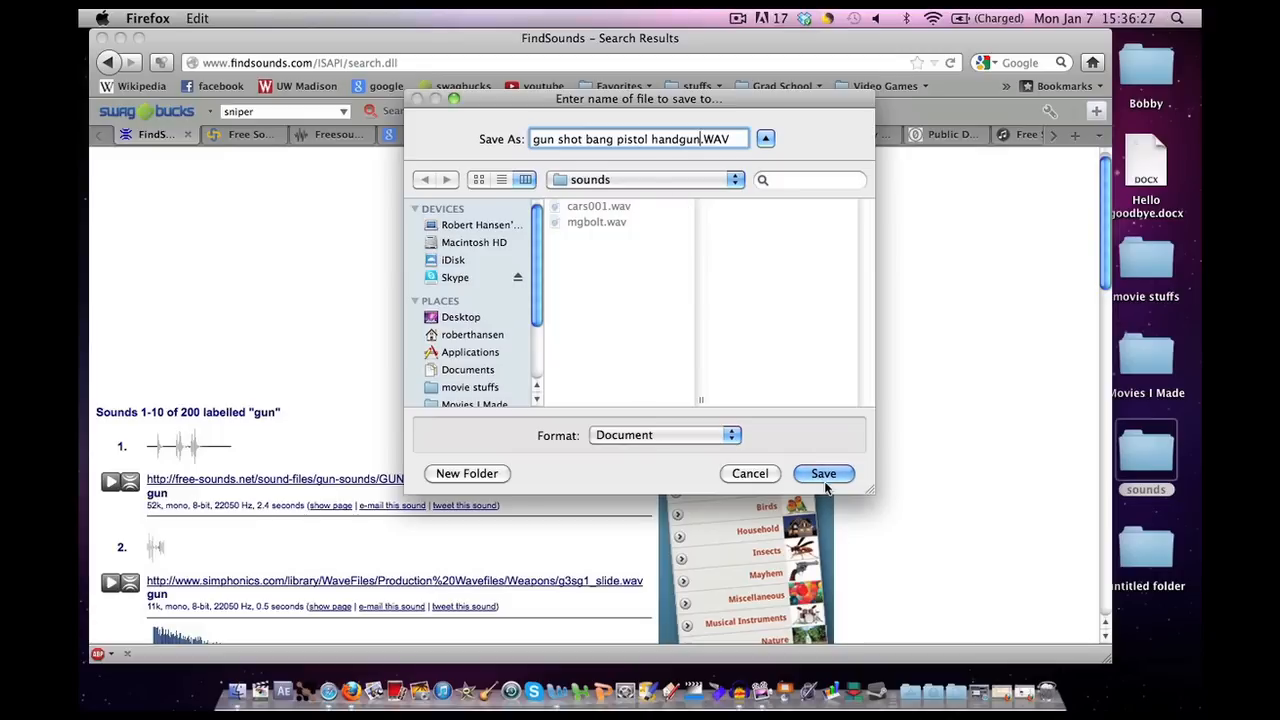
Save the handgun sound, then open Car Sound Effects Page 1 in GRSites' archive.
click(823, 473)
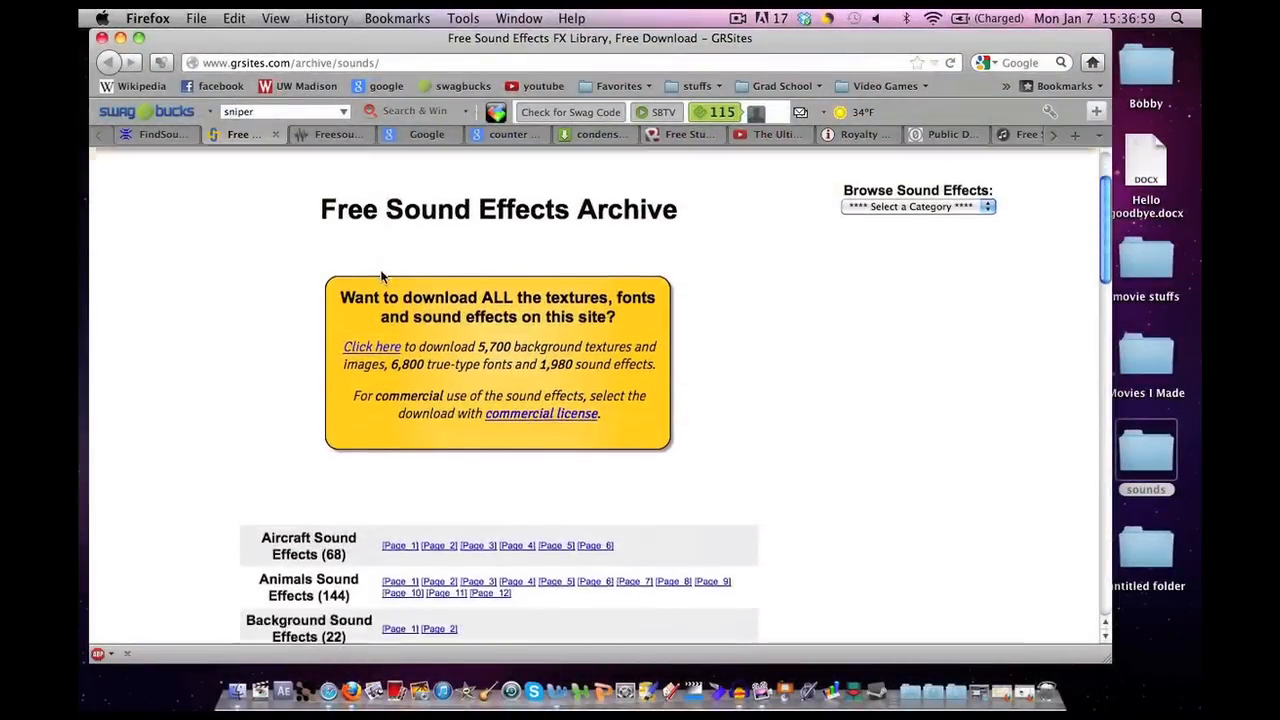
scroll(down, 3)
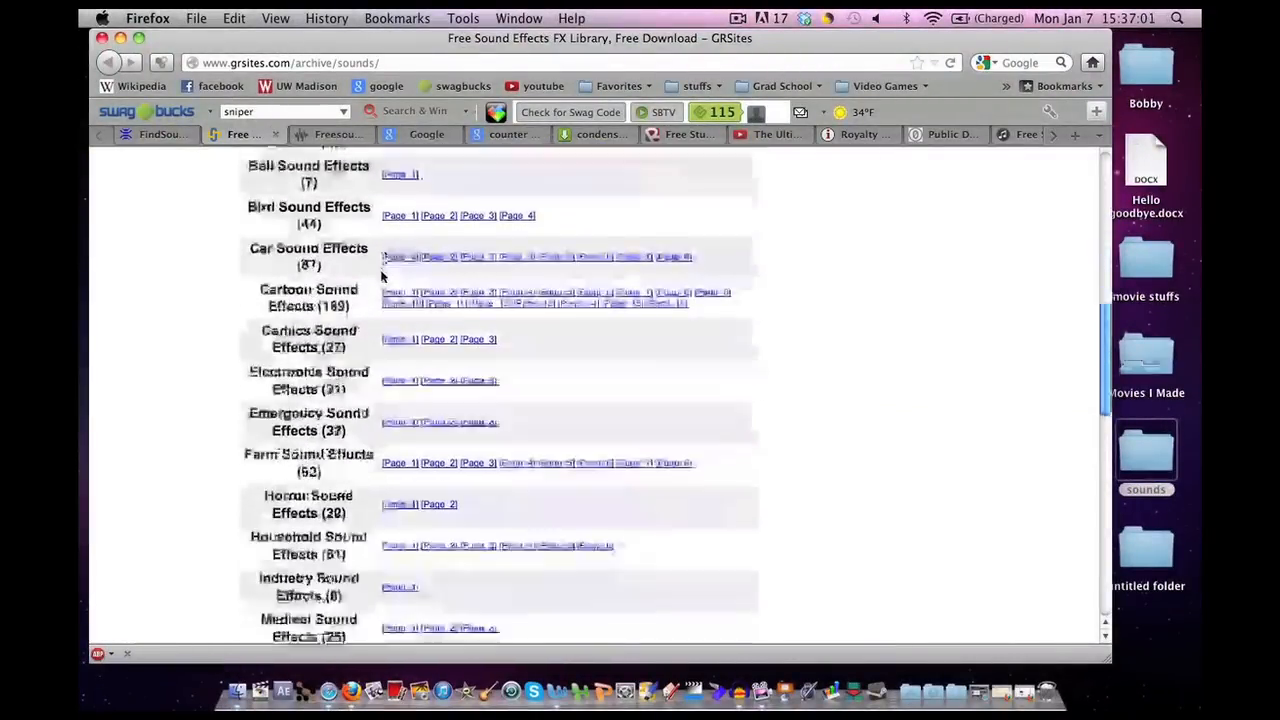
scroll(up, 3)
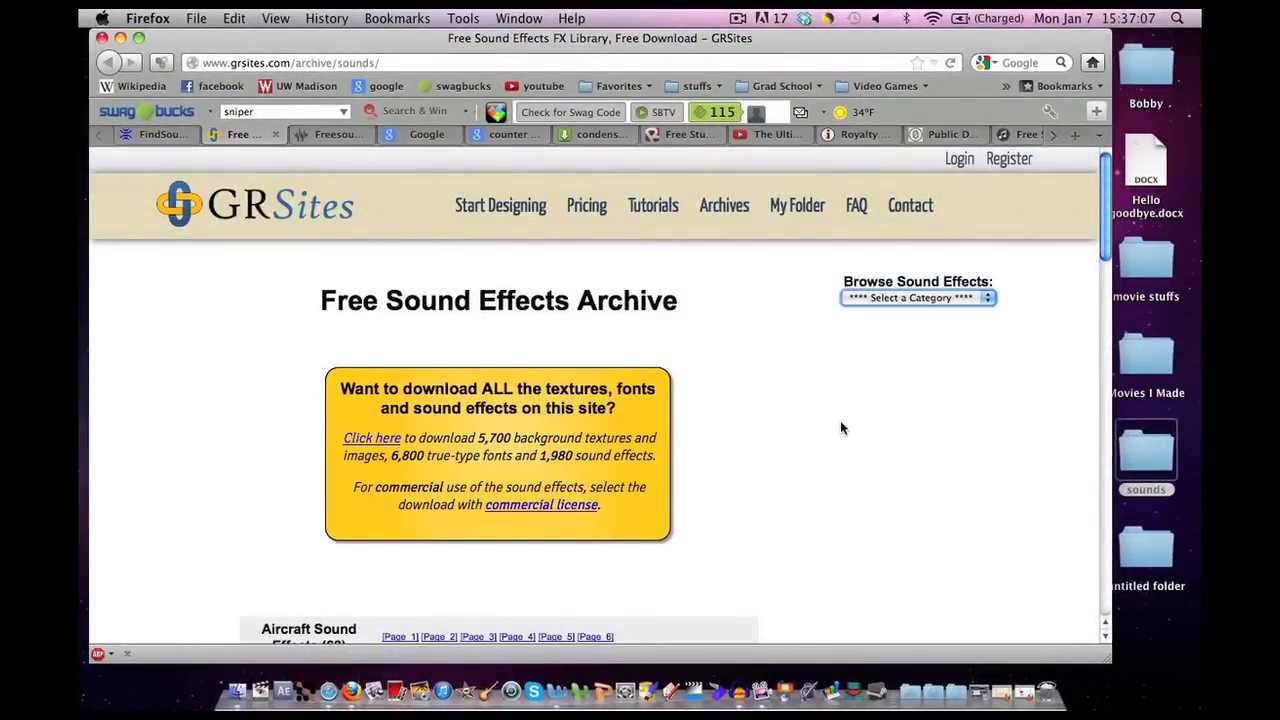
mouse_move(689, 416)
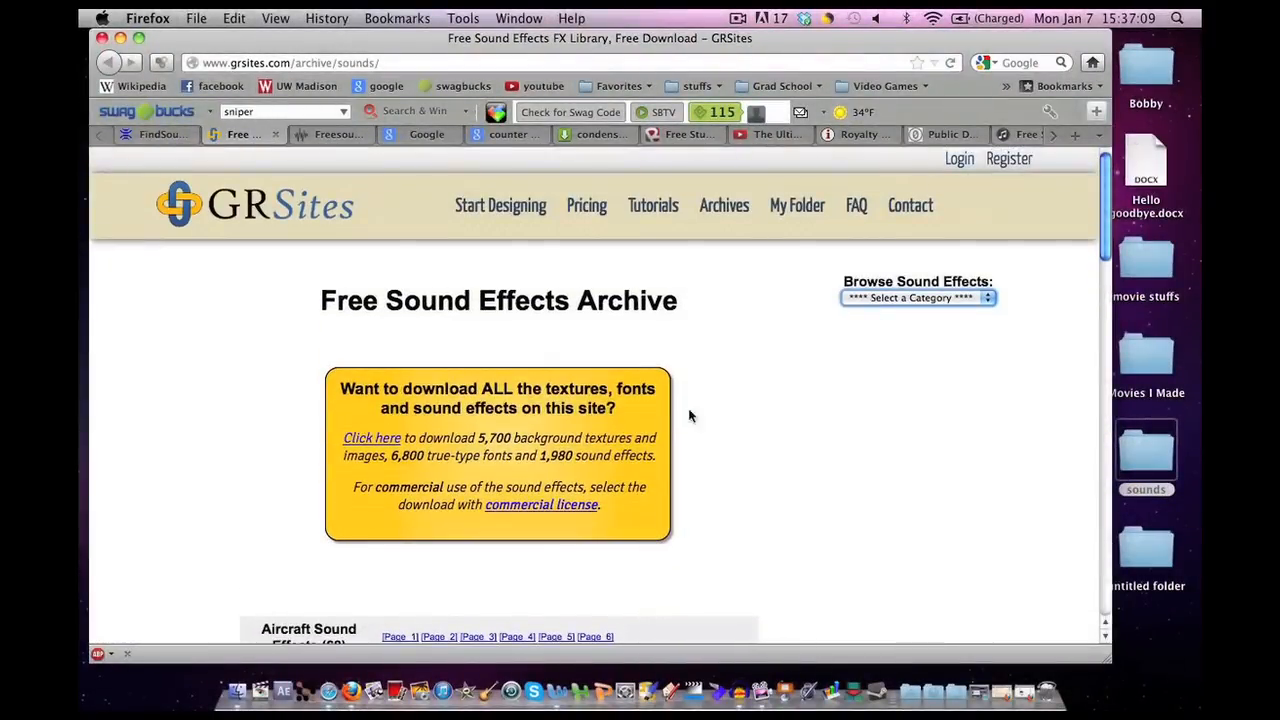
scroll(down, 3)
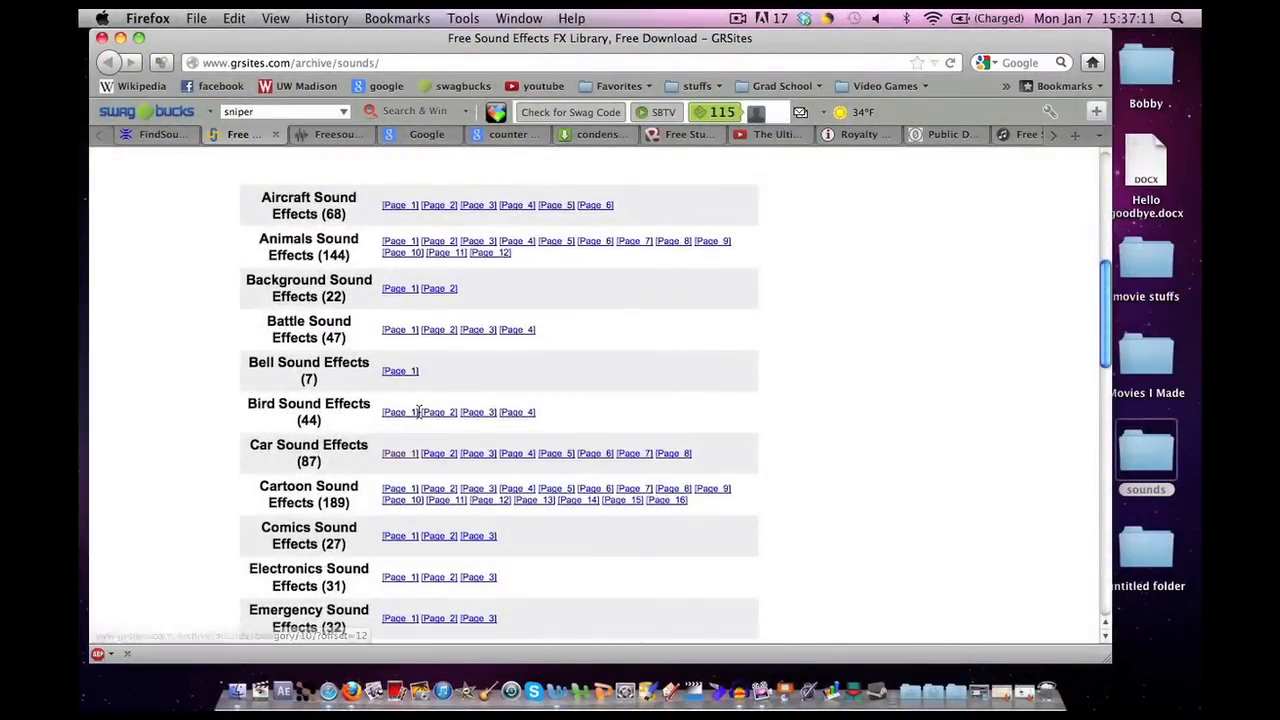
mouse_move(399, 453)
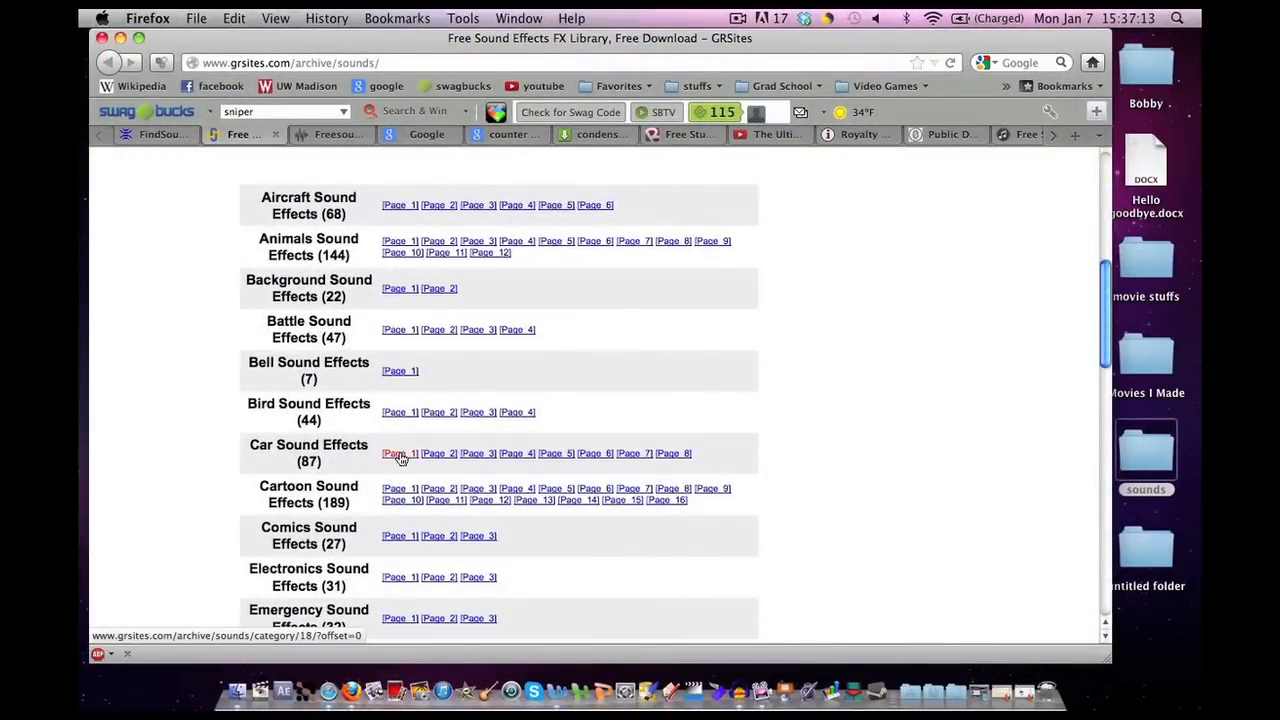
click(398, 453)
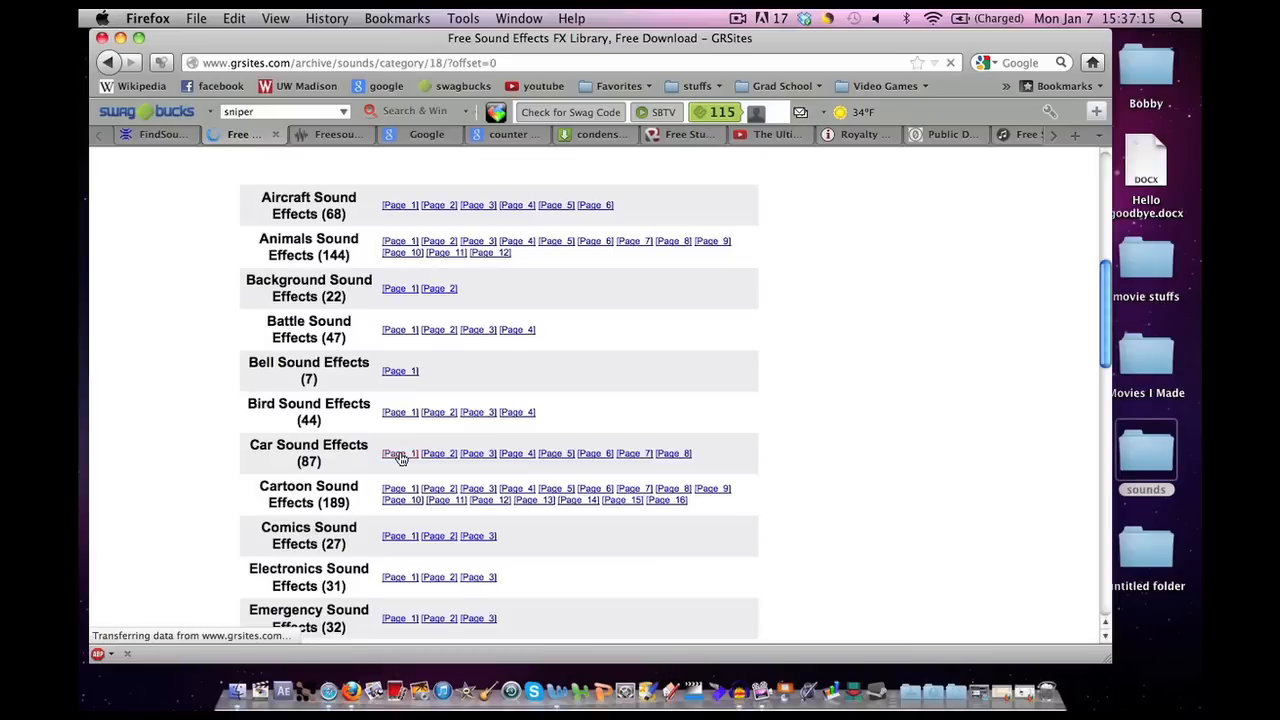
Download the Windshield wipers WAV from Car Sounds Page 1, naming it 'windshild'.
click(399, 453)
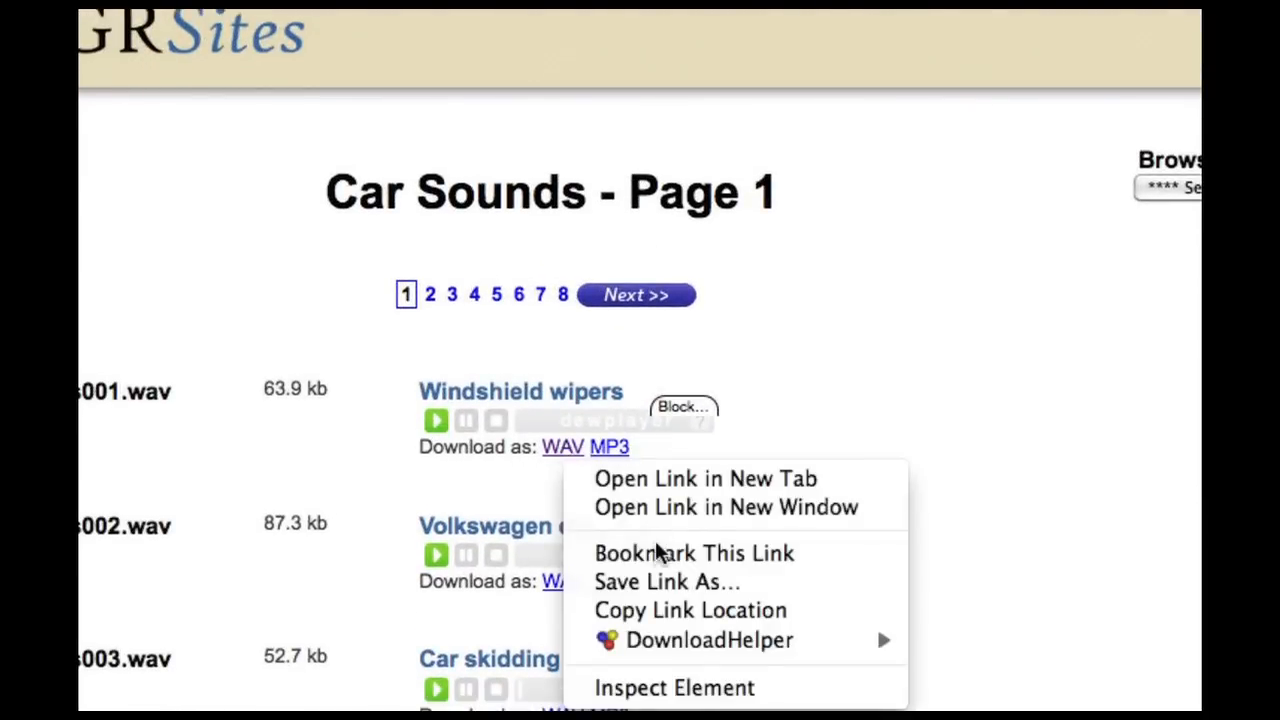
mouse_move(660, 610)
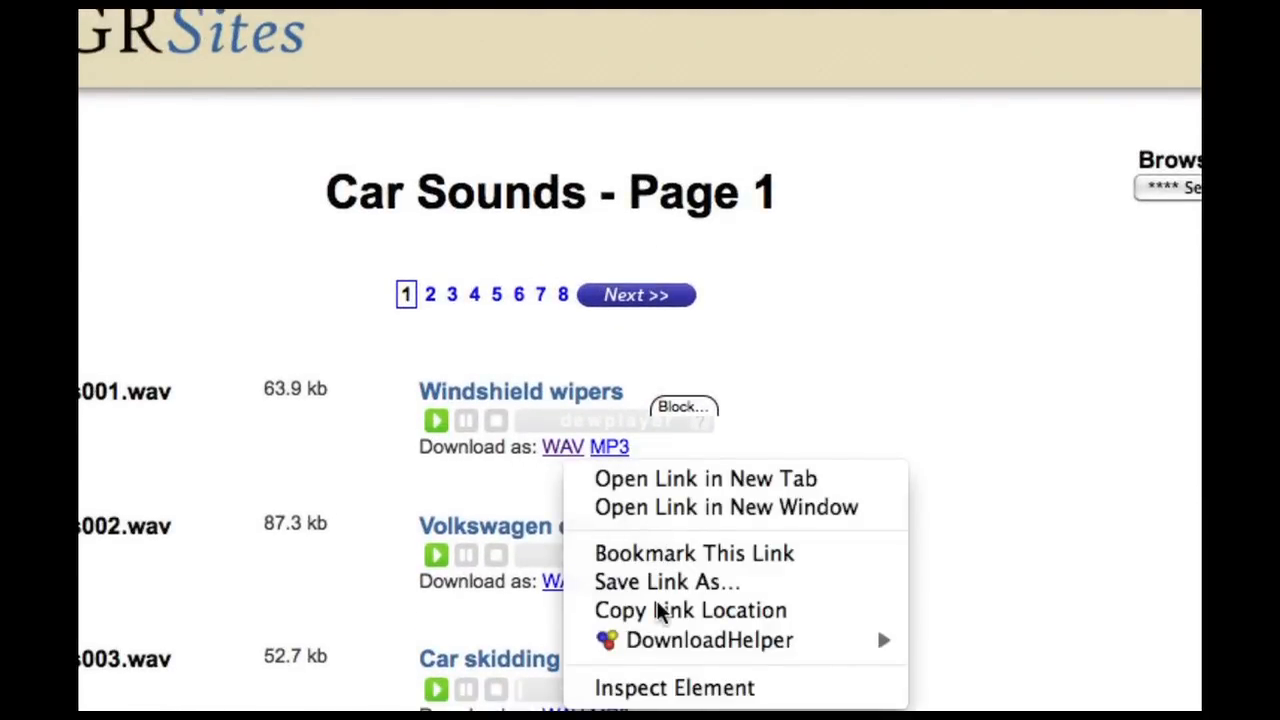
click(666, 581)
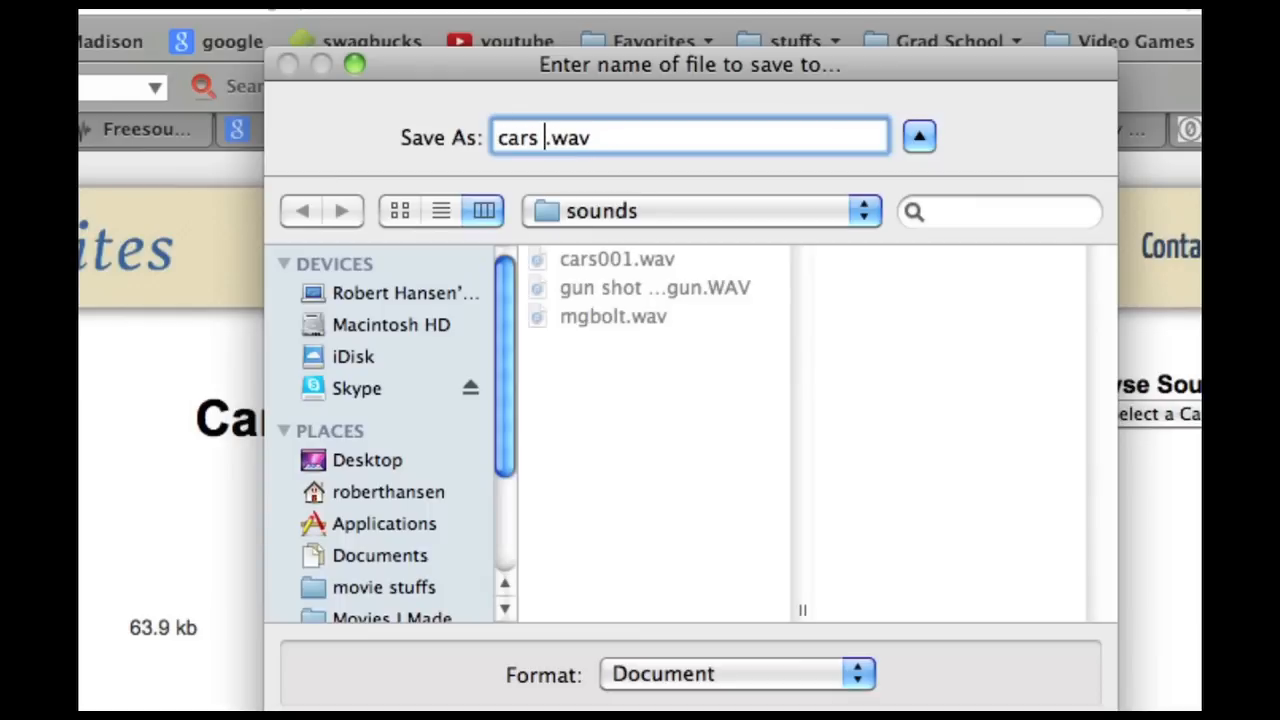
text(wi)
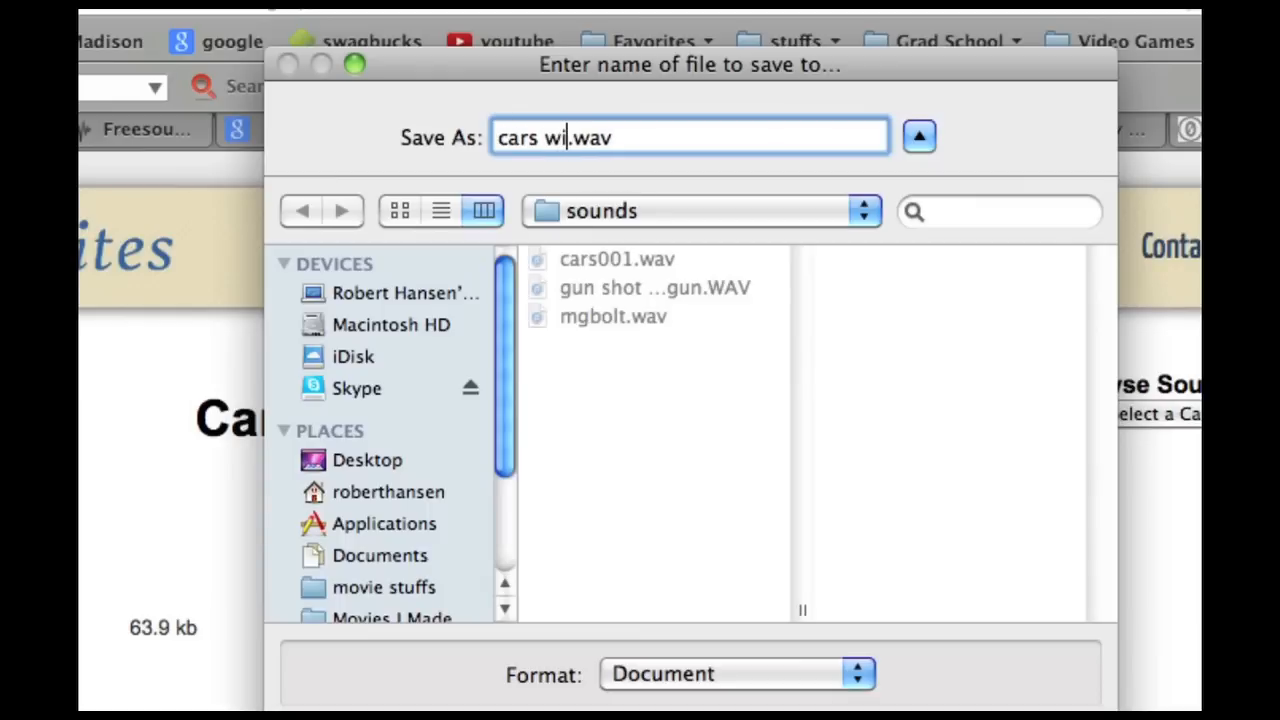
text(ndshild)
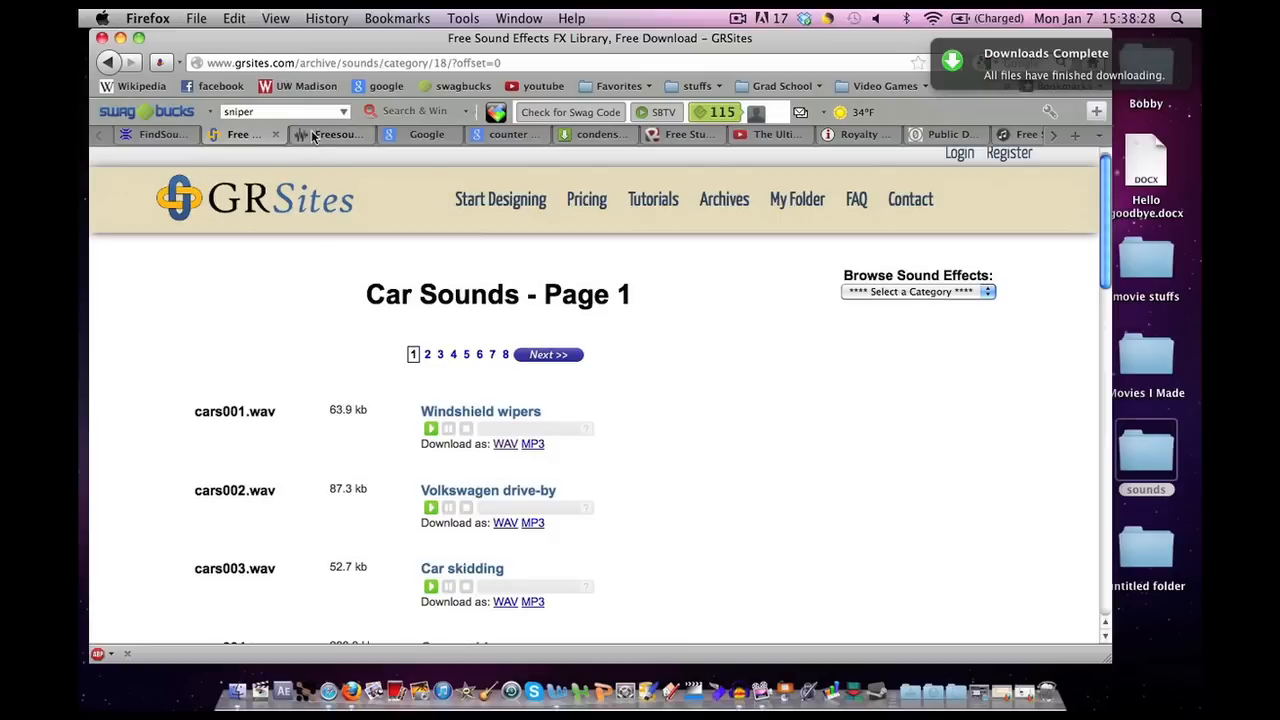
mouse_move(332, 134)
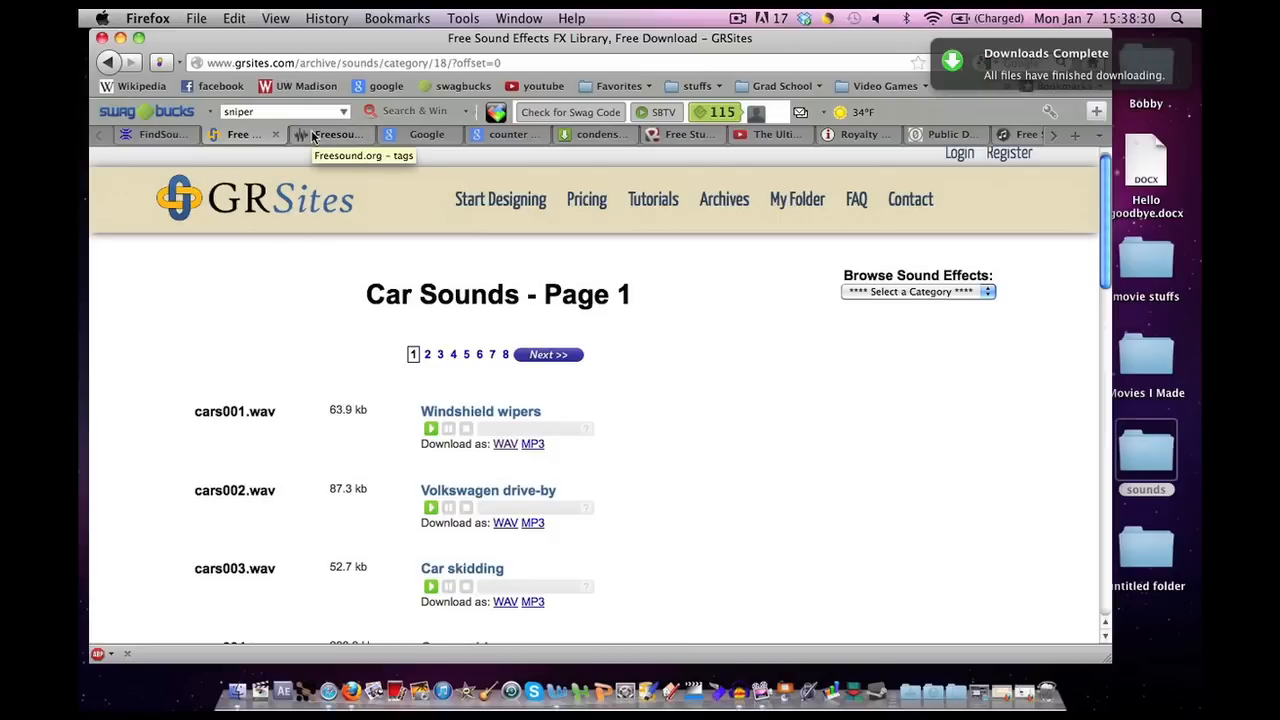
View Freesound's sound-effects tag list, starting with grenade.wav and USAT BOMB.wav.
click(330, 134)
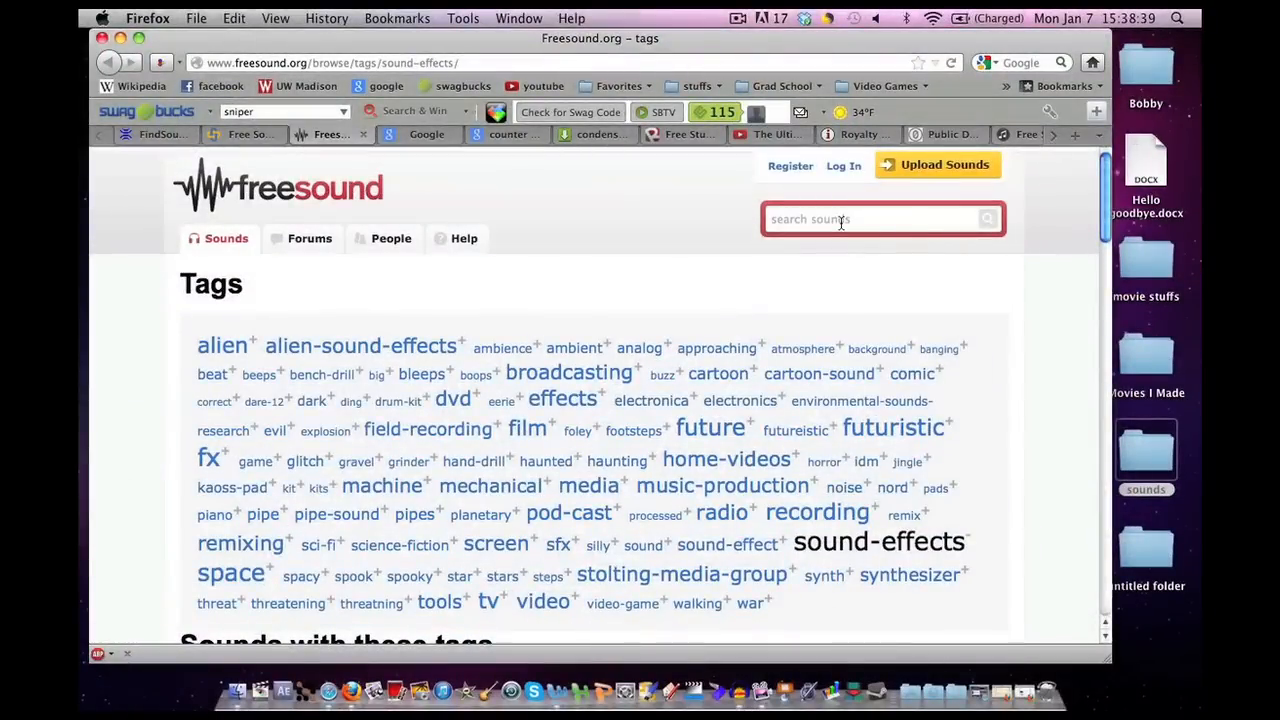
scroll(down, 3)
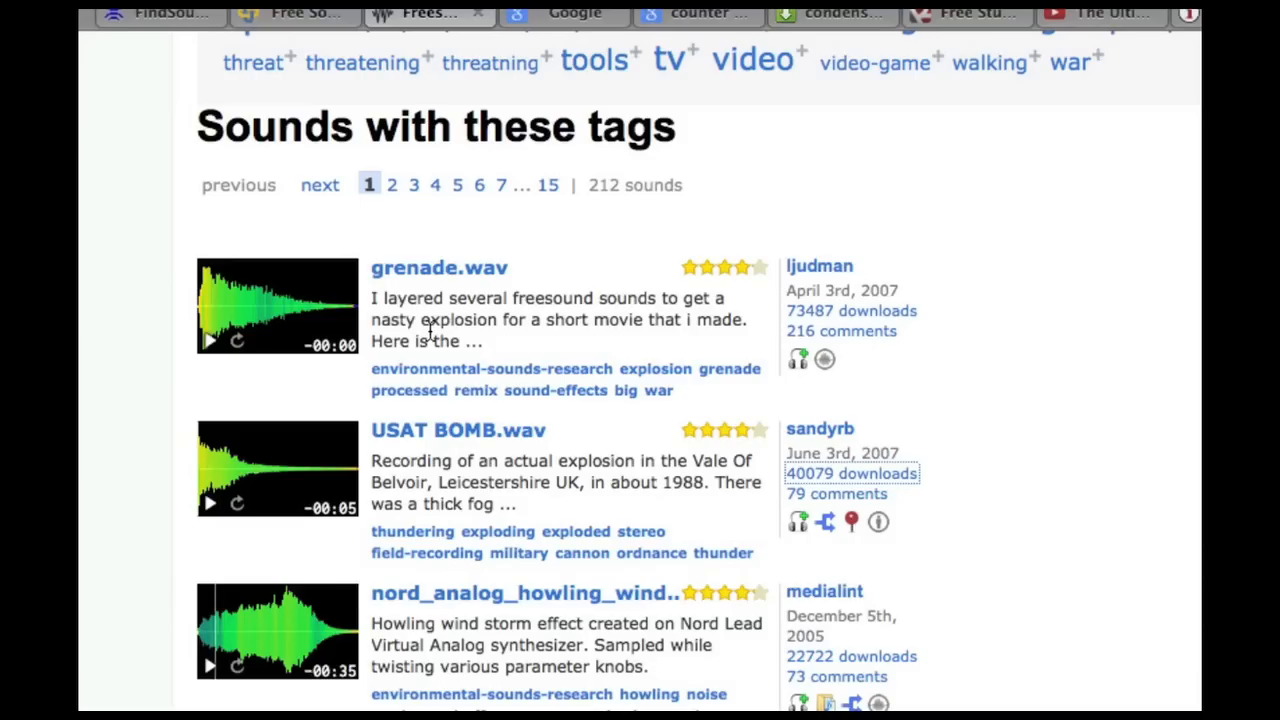
mouse_move(172, 349)
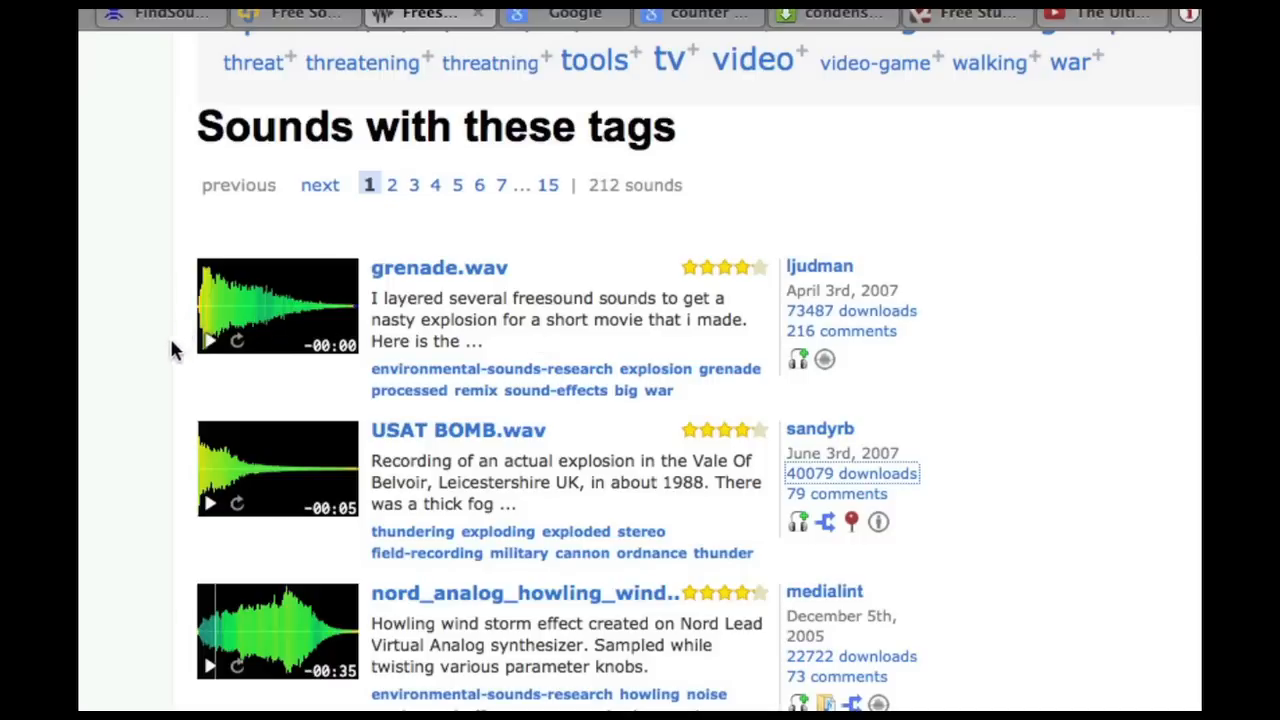
mouse_move(693, 340)
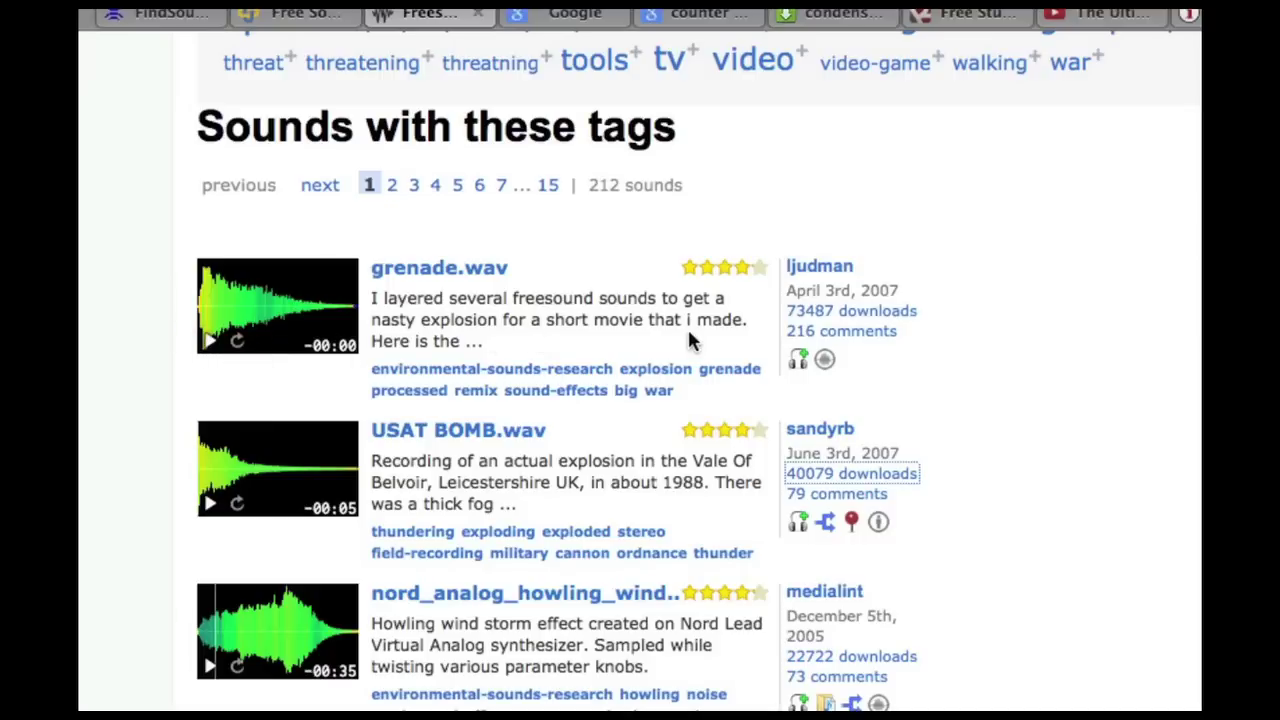
mouse_move(851, 311)
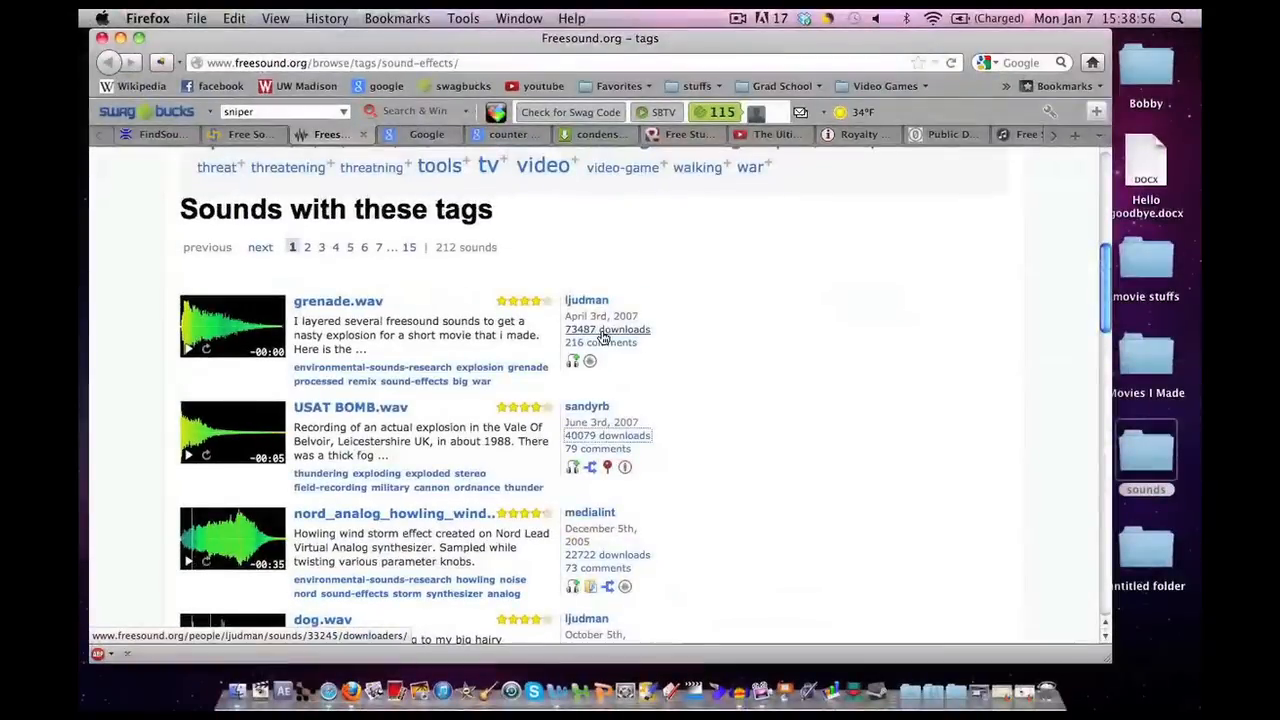
mouse_move(438, 288)
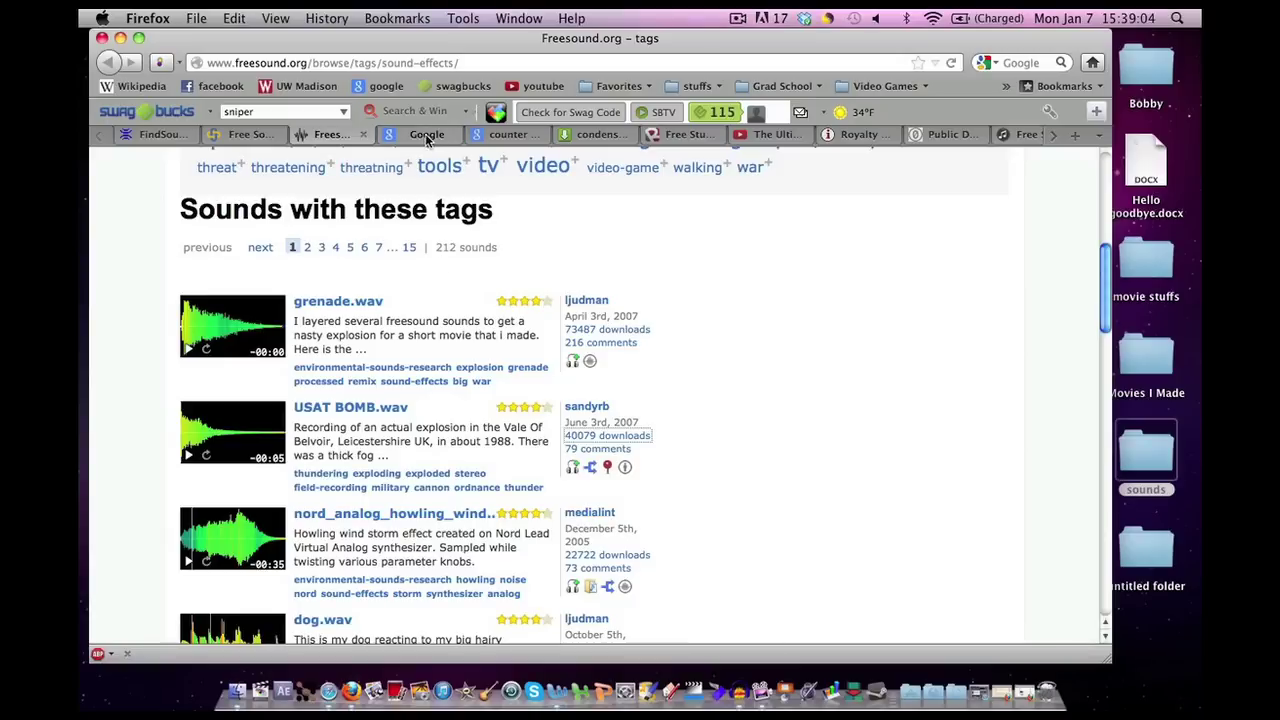
Enter 'counter strike original sound pack' in Google's search box.
click(419, 134)
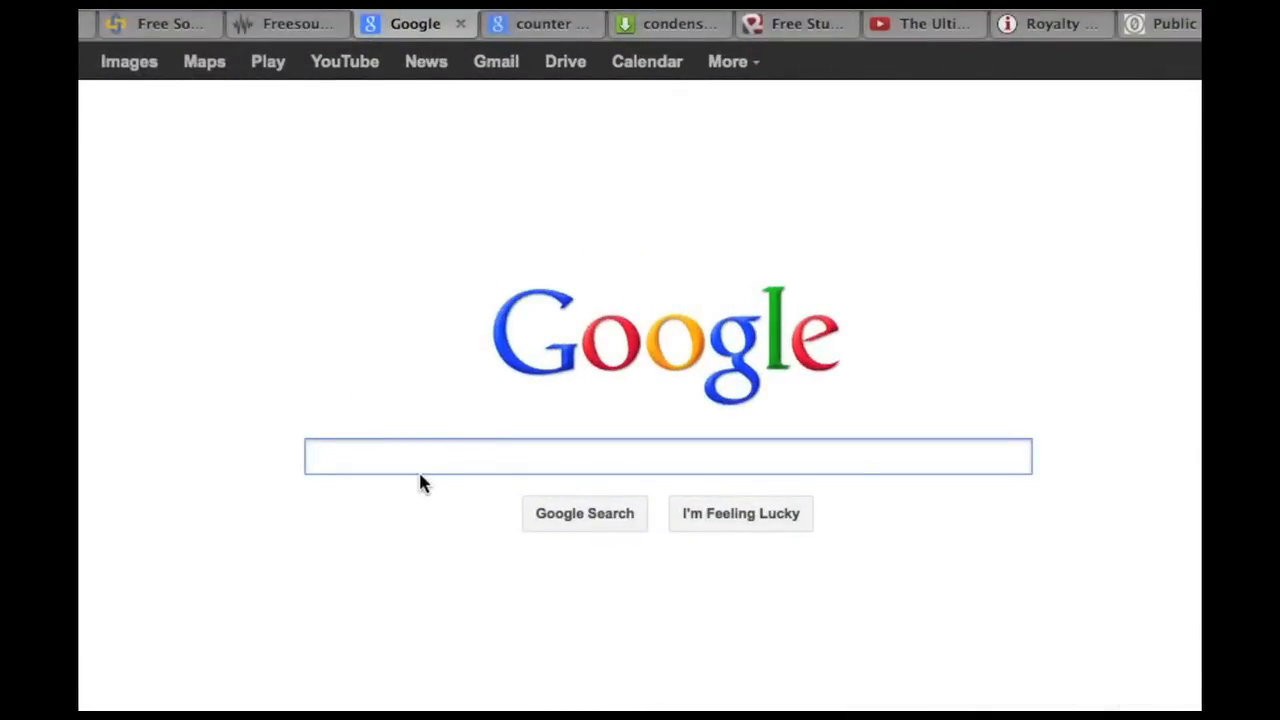
text(counter strike original sound pack)
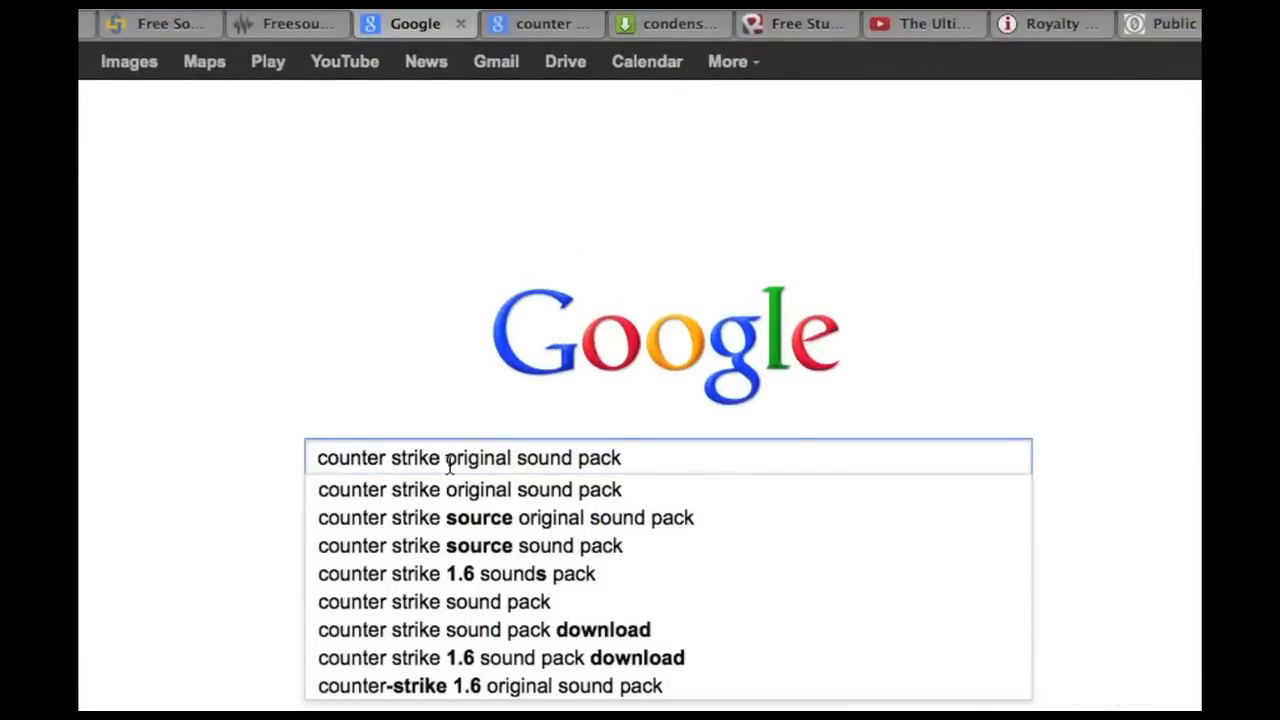
mouse_move(548, 462)
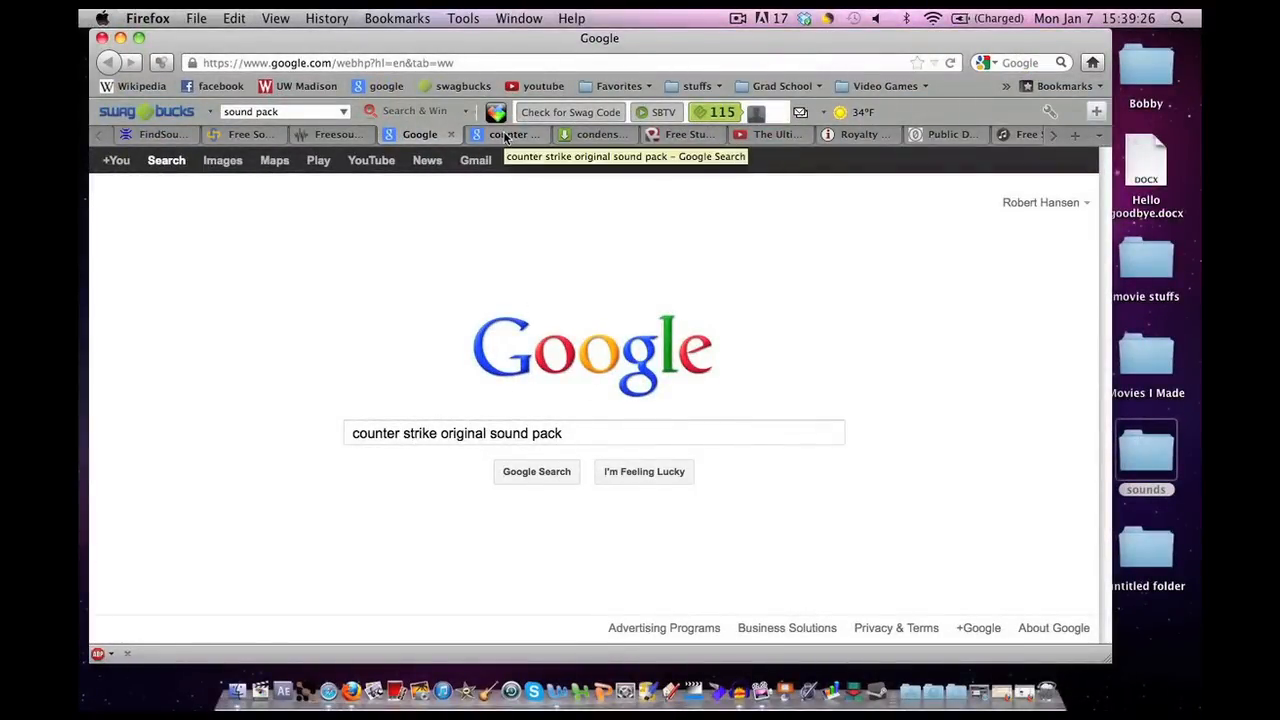
Browse the Counter-Strike sound pack results and open the RodyPolis Free Stuff page.
click(536, 471)
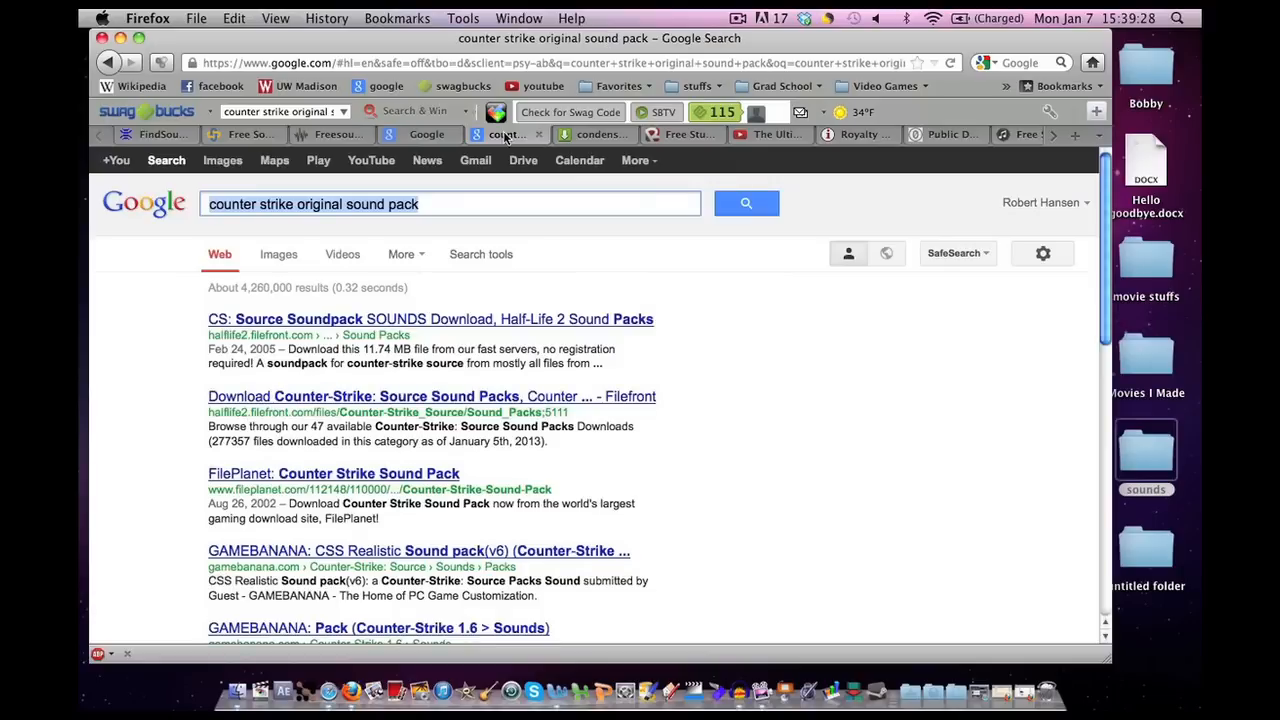
mouse_move(490, 293)
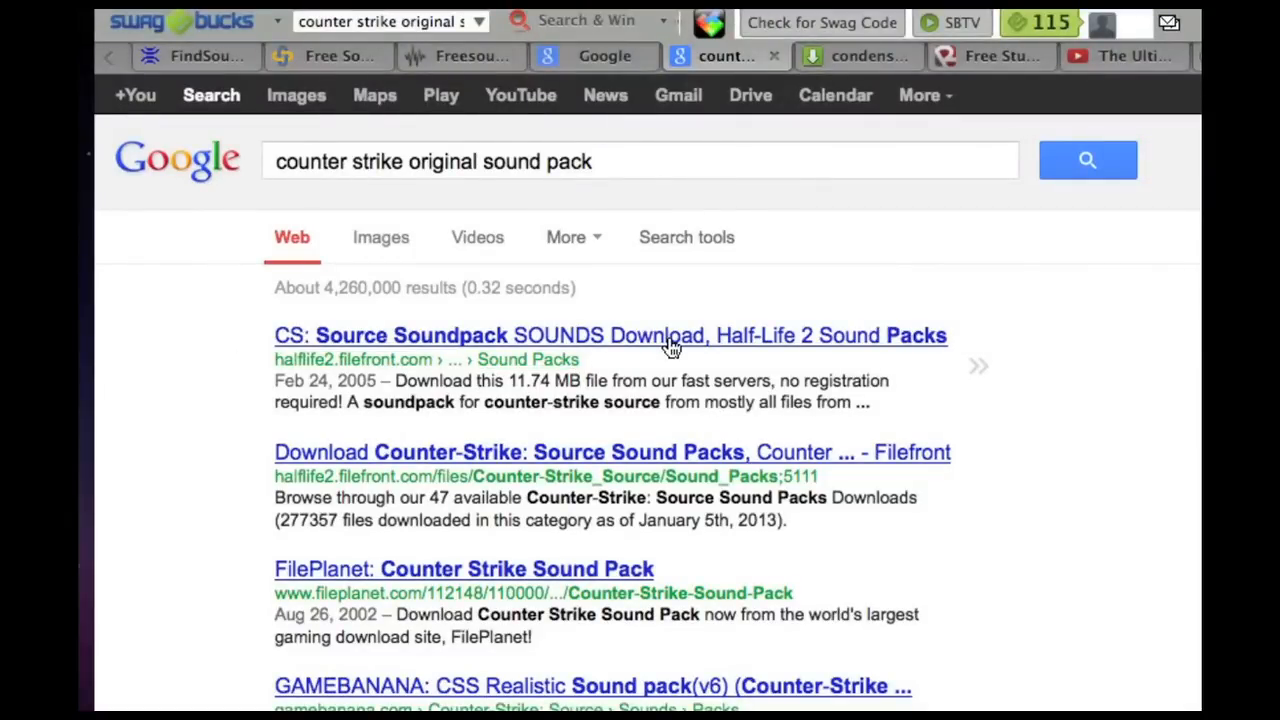
scroll(down, 3)
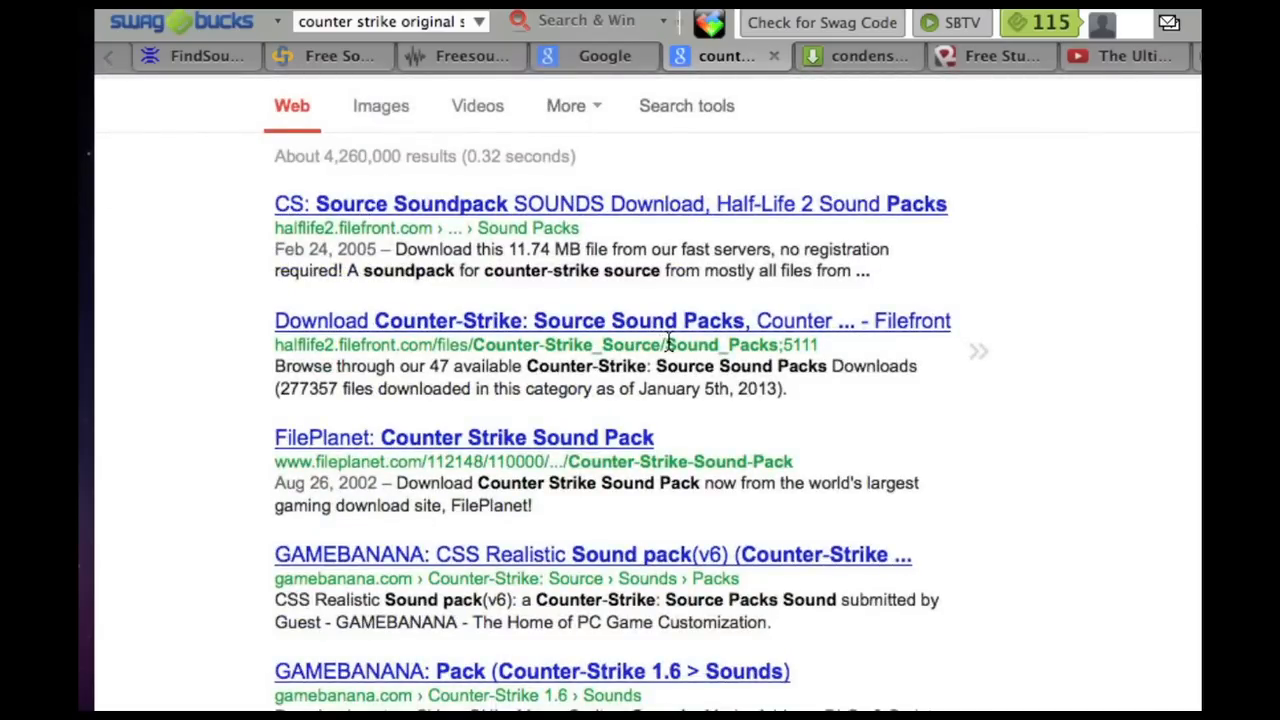
scroll(up, 3)
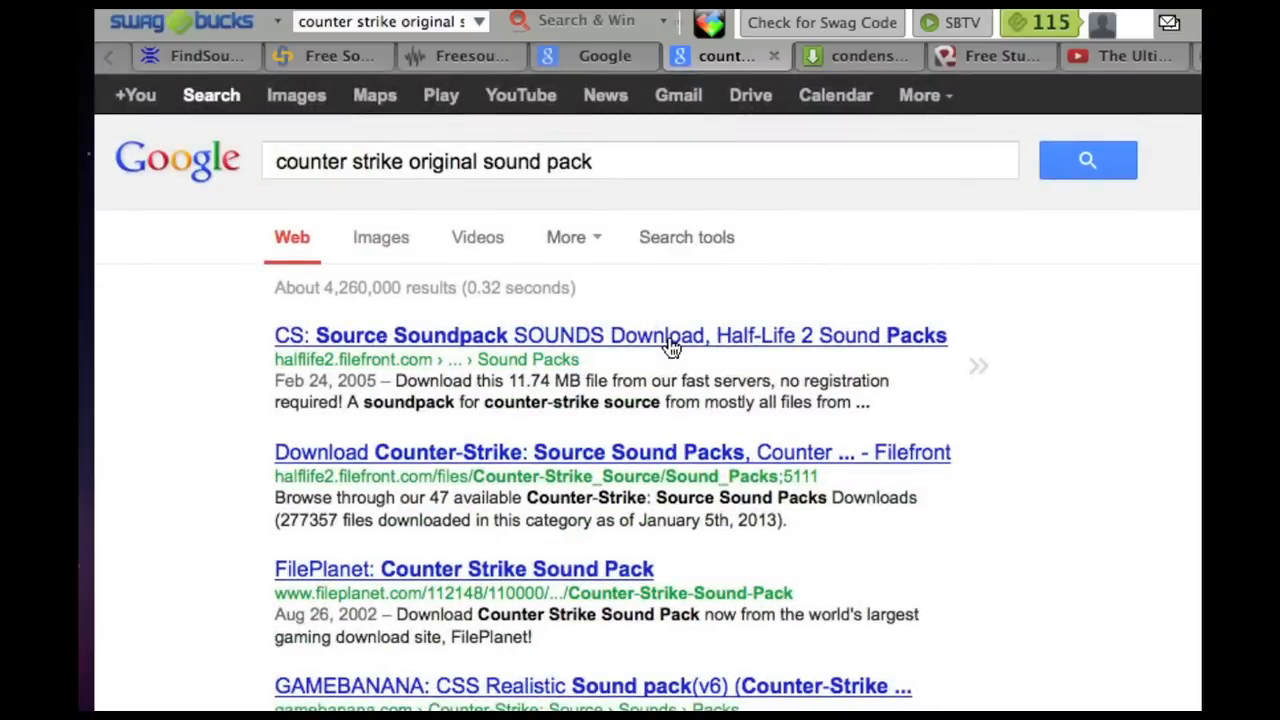
scroll(down, 3)
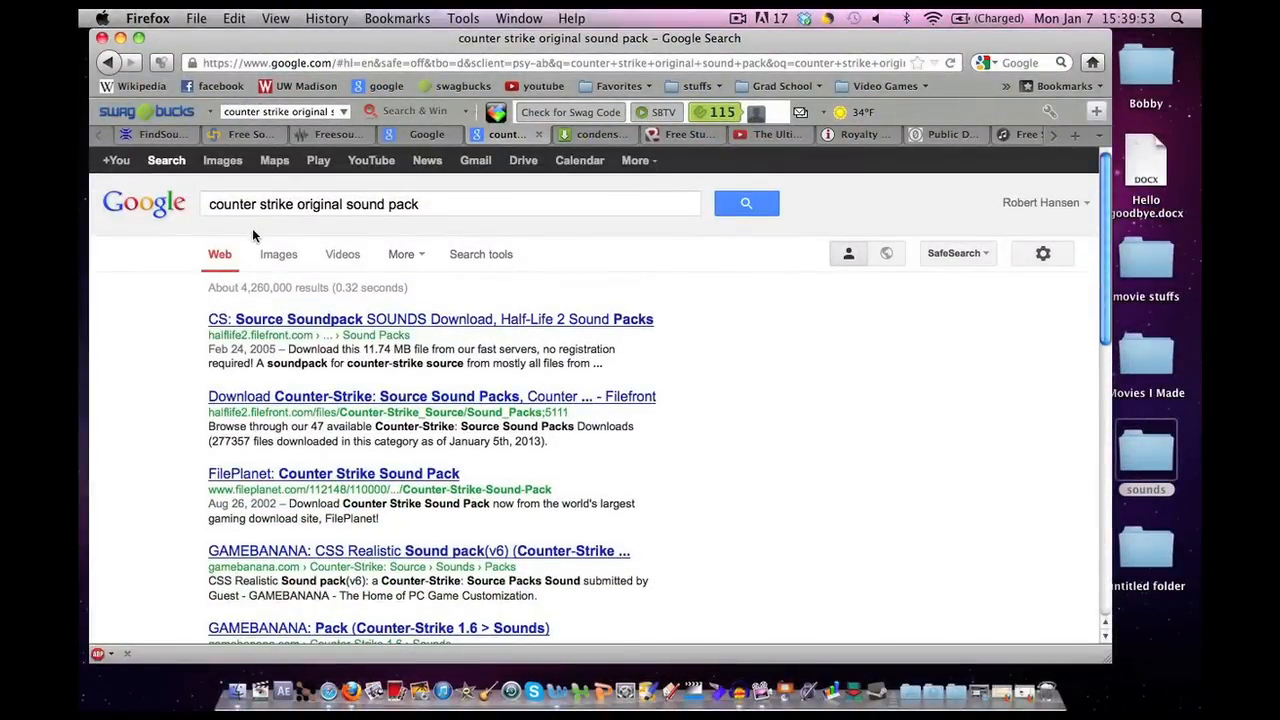
mouse_move(350, 235)
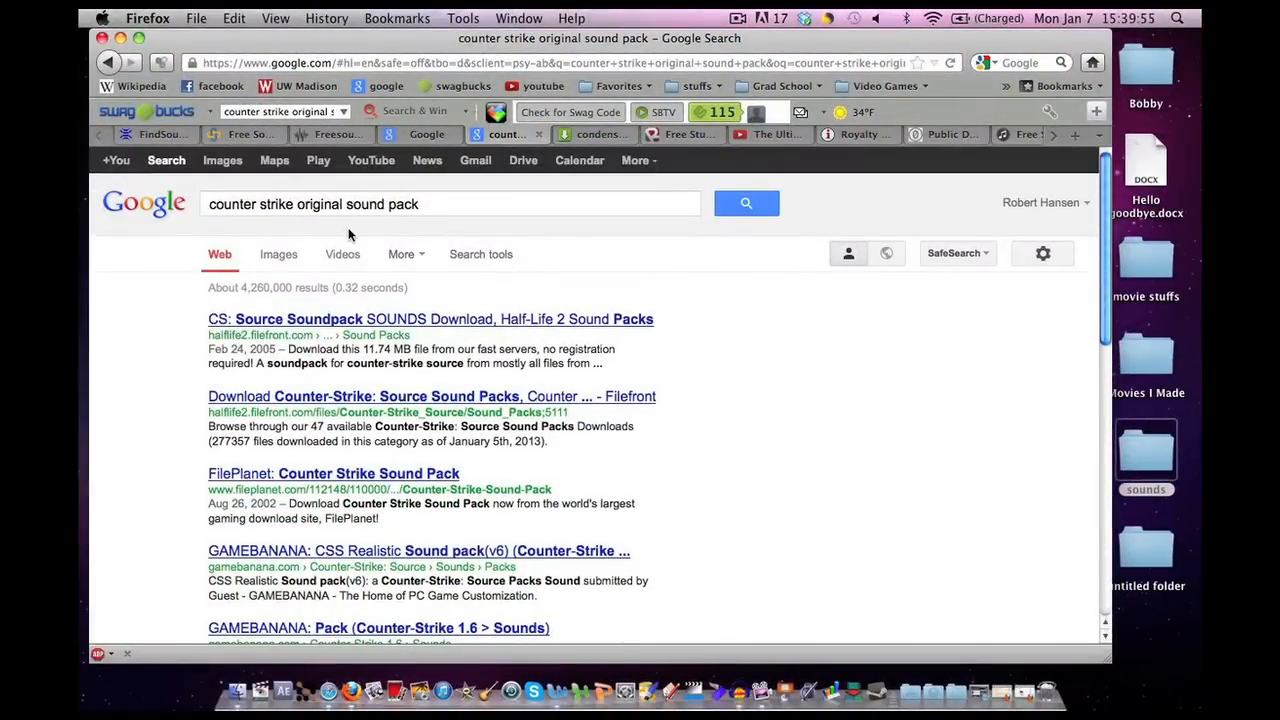
click(213, 204)
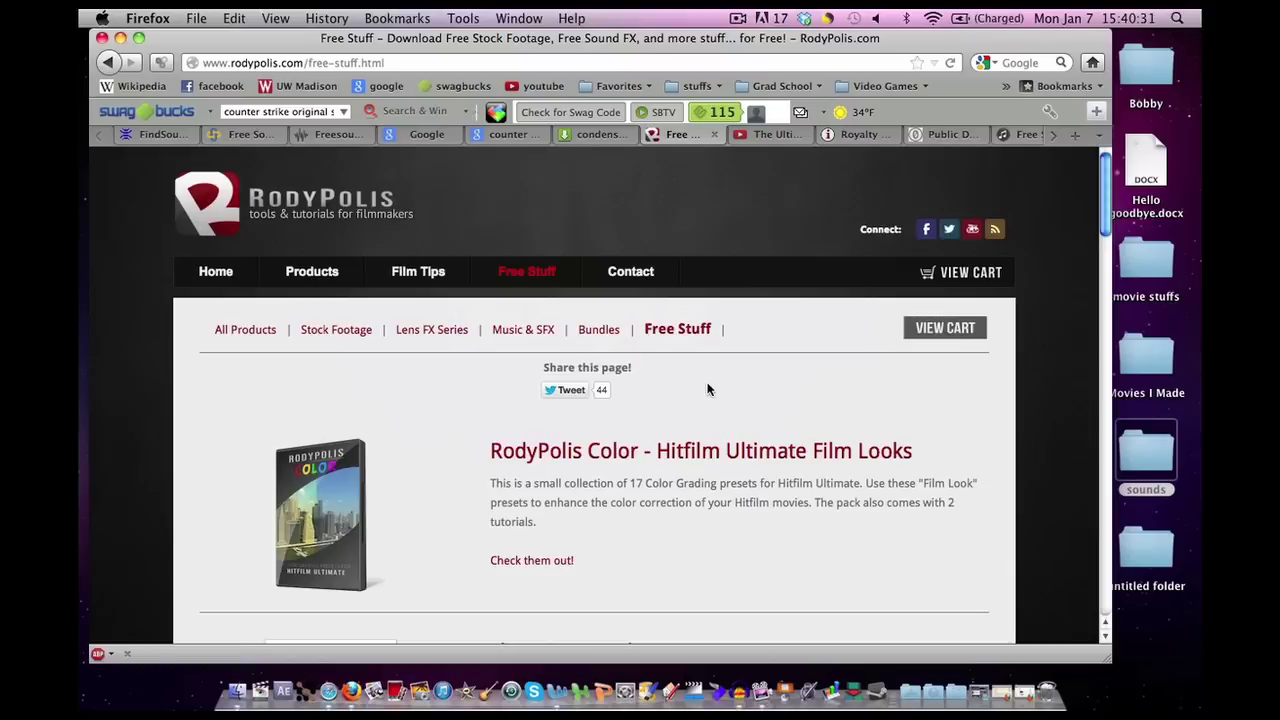
mouse_move(295, 243)
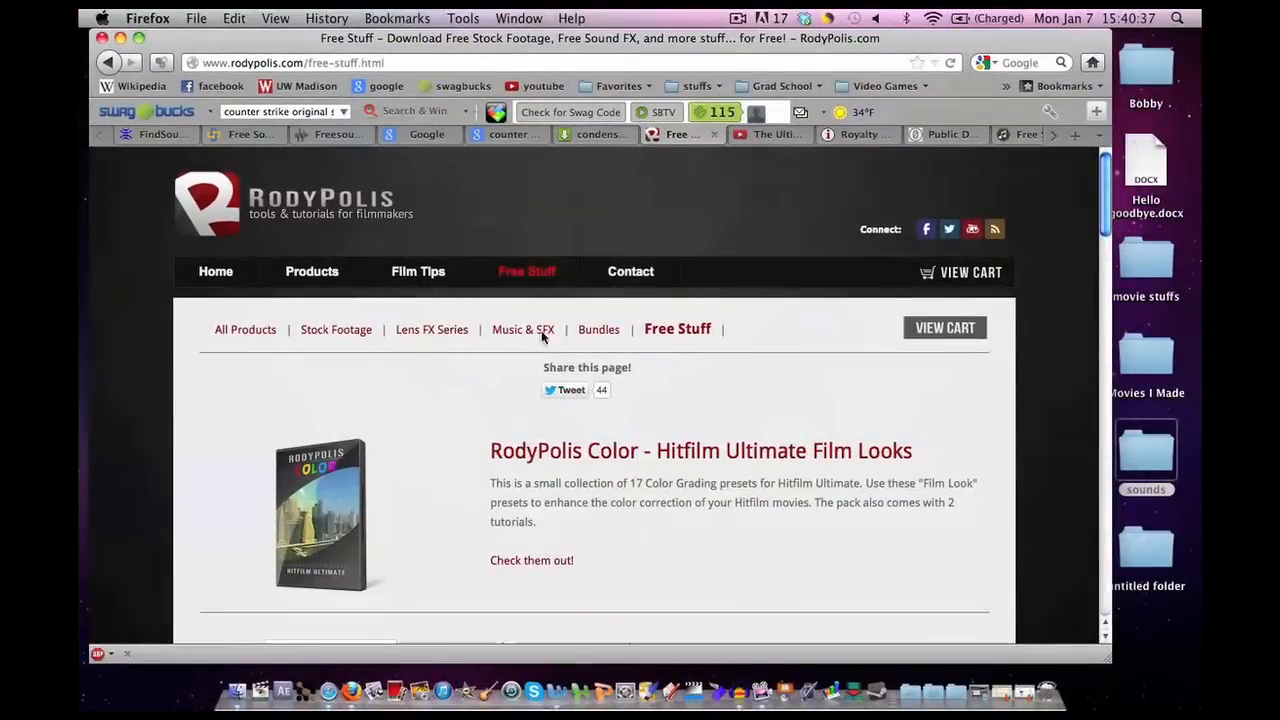
mouse_move(672, 412)
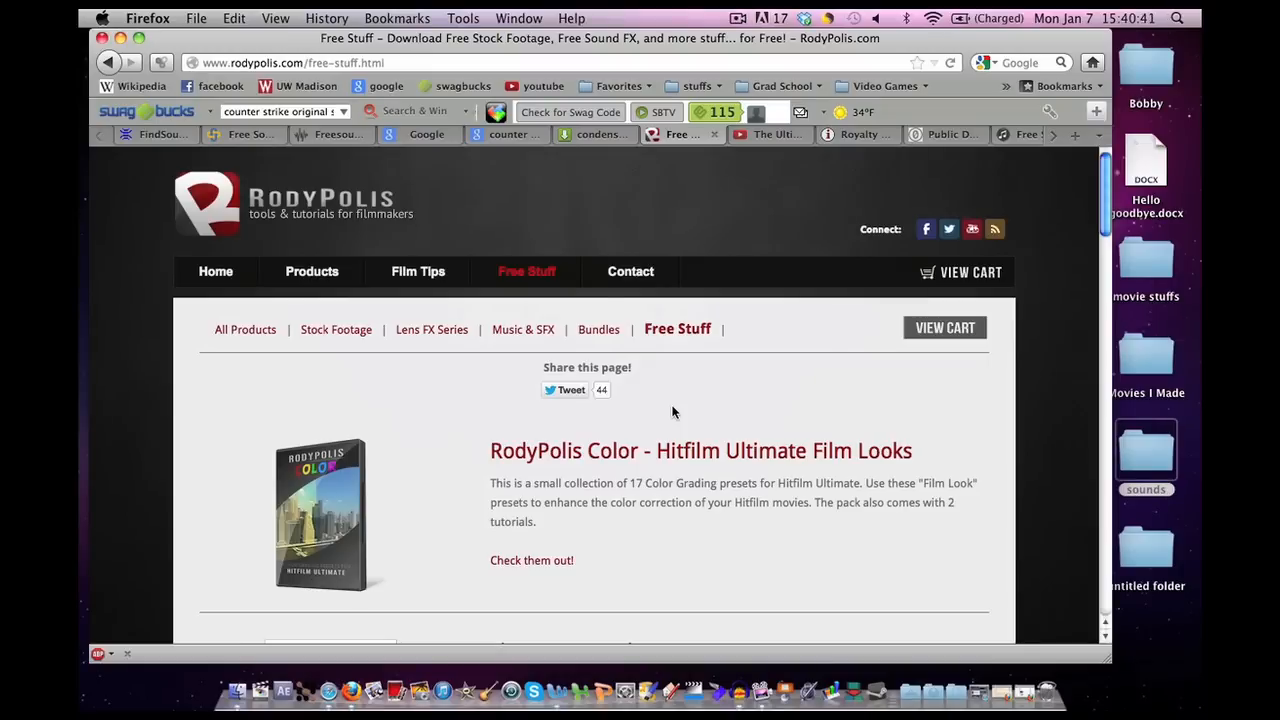
Scroll RodyPolis Free Stuff down to Fight Sound Effects and back to the top.
scroll(down, 3)
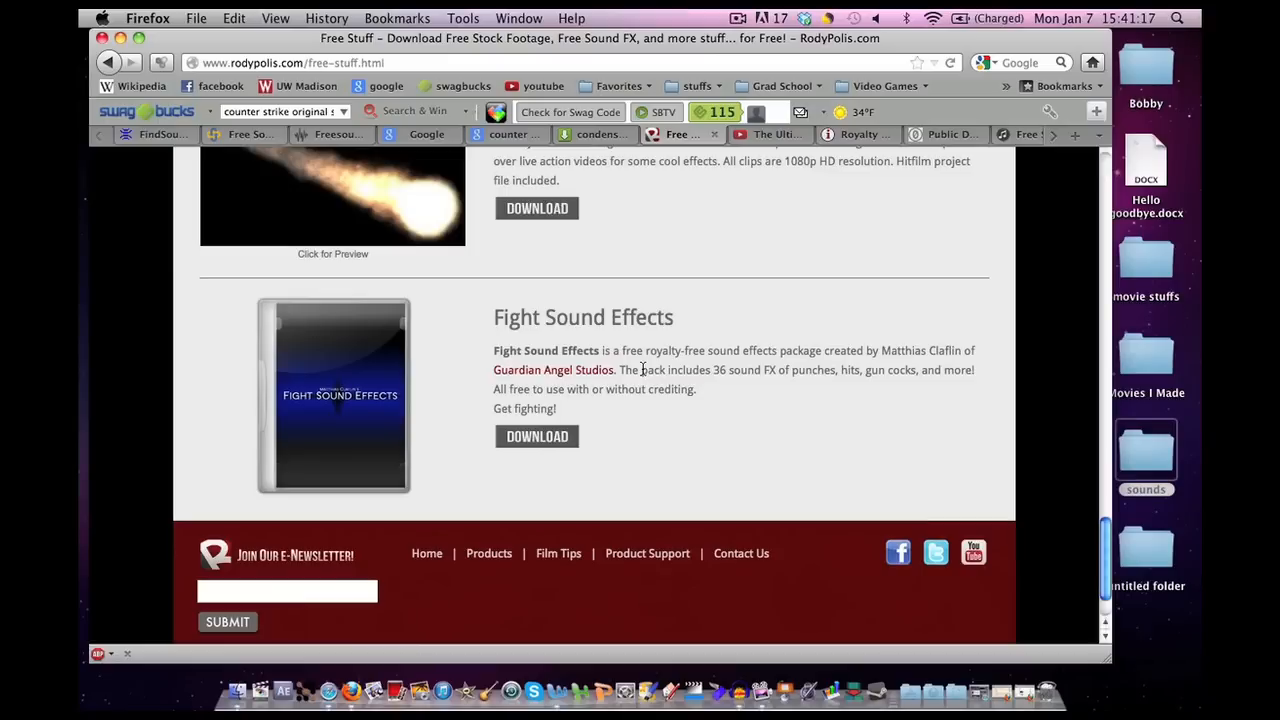
scroll(up, 3)
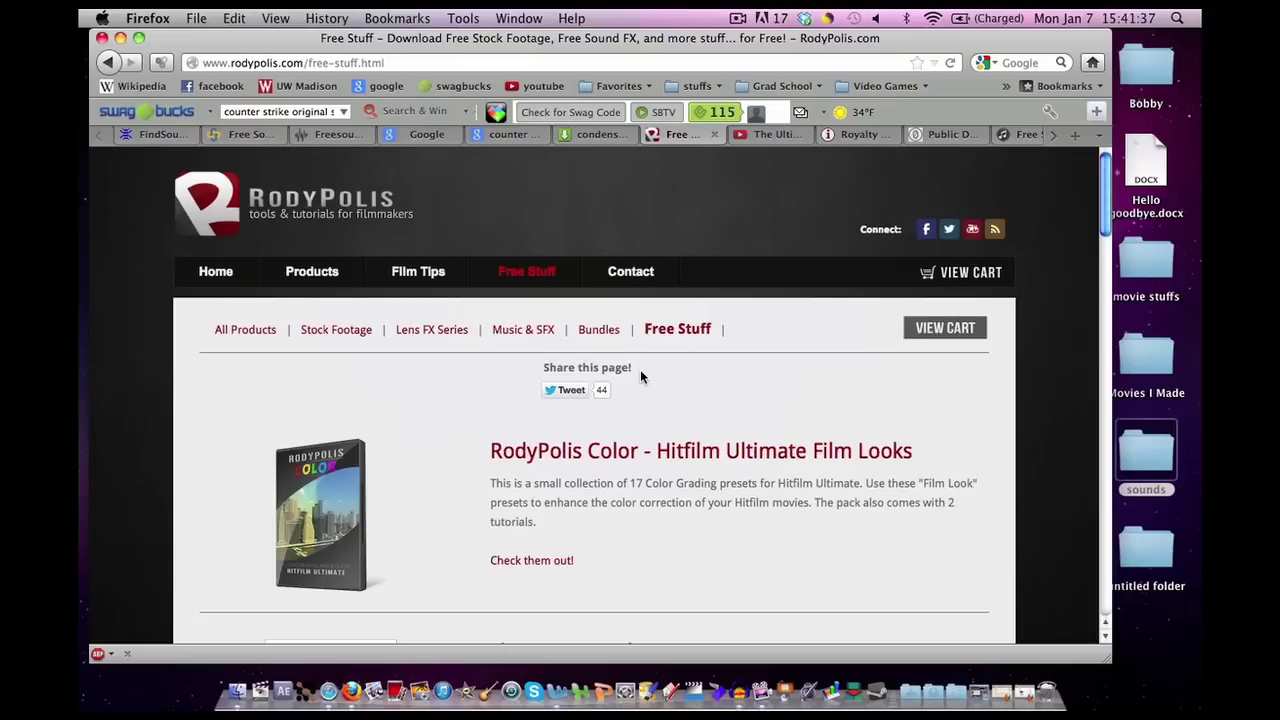
mouse_move(615, 343)
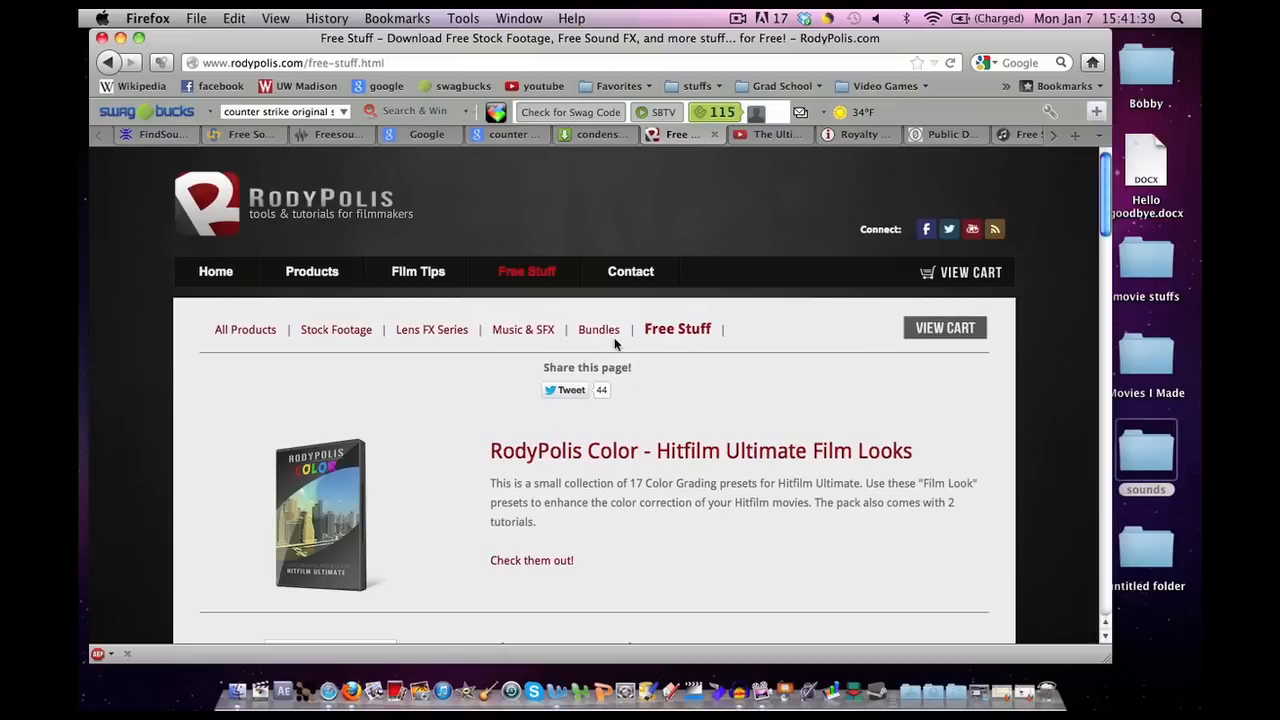
Return to the 'counter strike original sound pack' Google results.
click(419, 134)
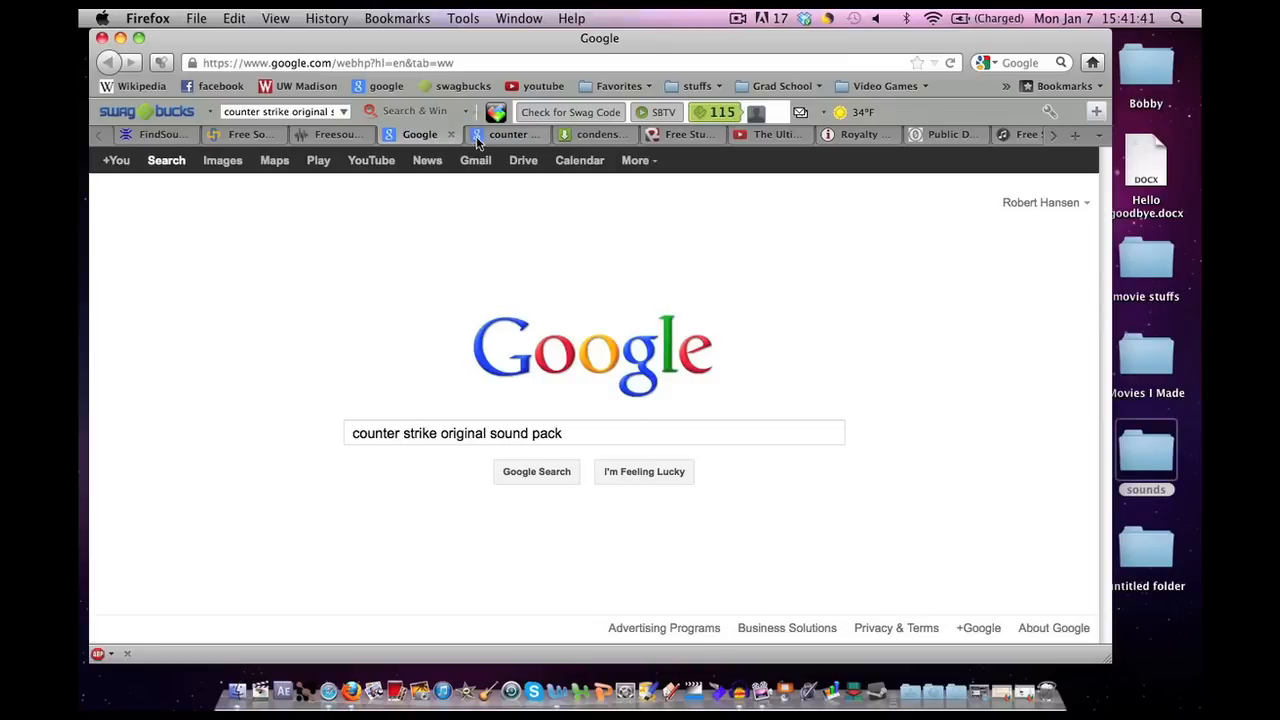
click(536, 471)
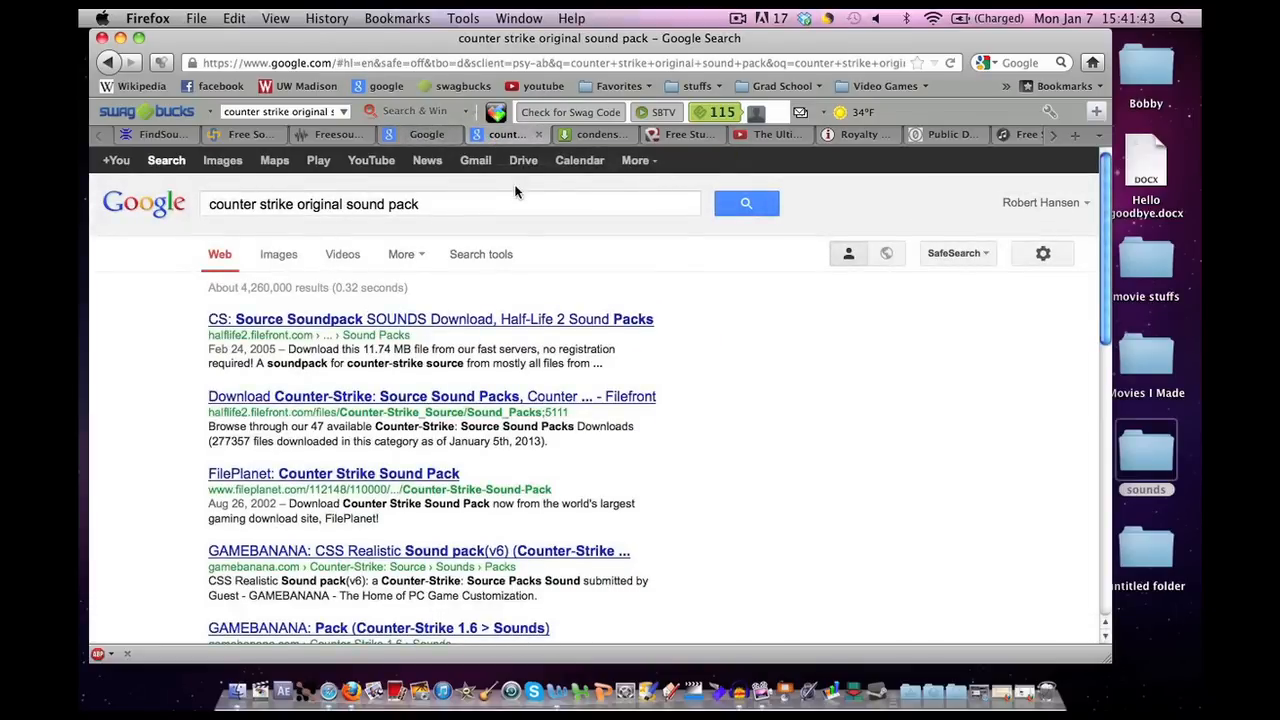
mouse_move(545, 221)
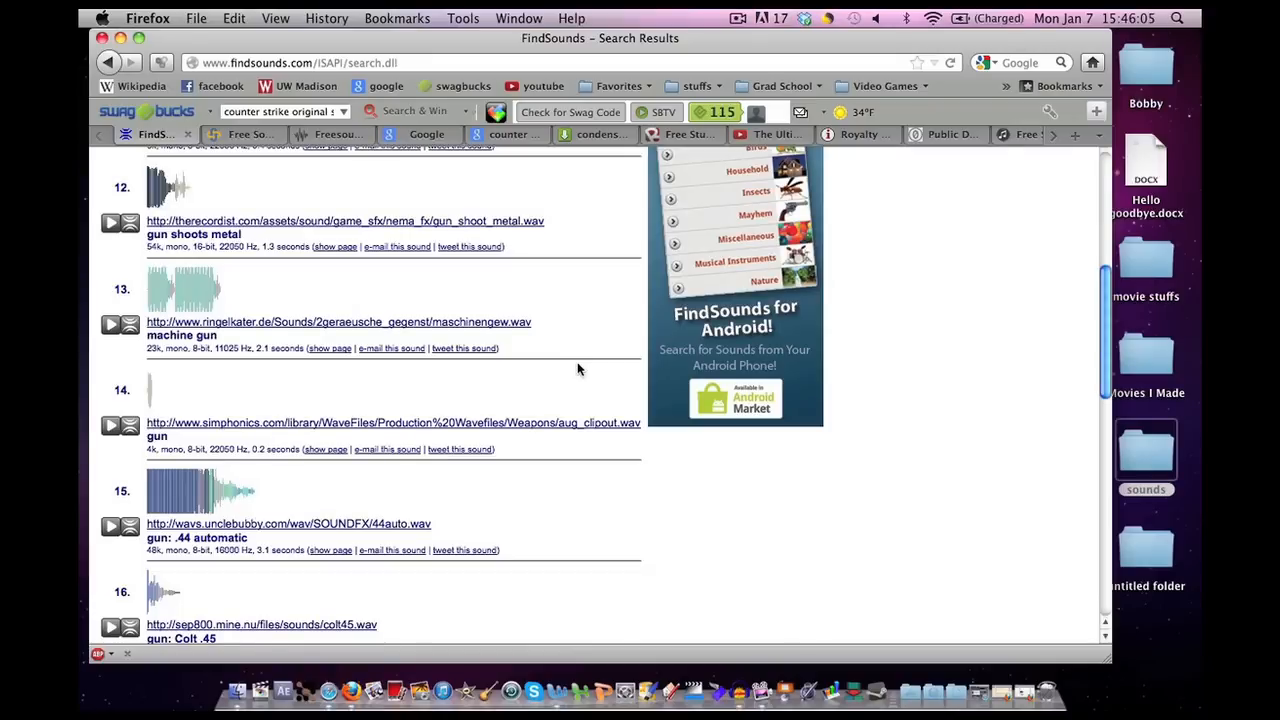
Scroll through FindSounds gun results to sounds 21–30, including flashbang and machine gun.
scroll(down, 3)
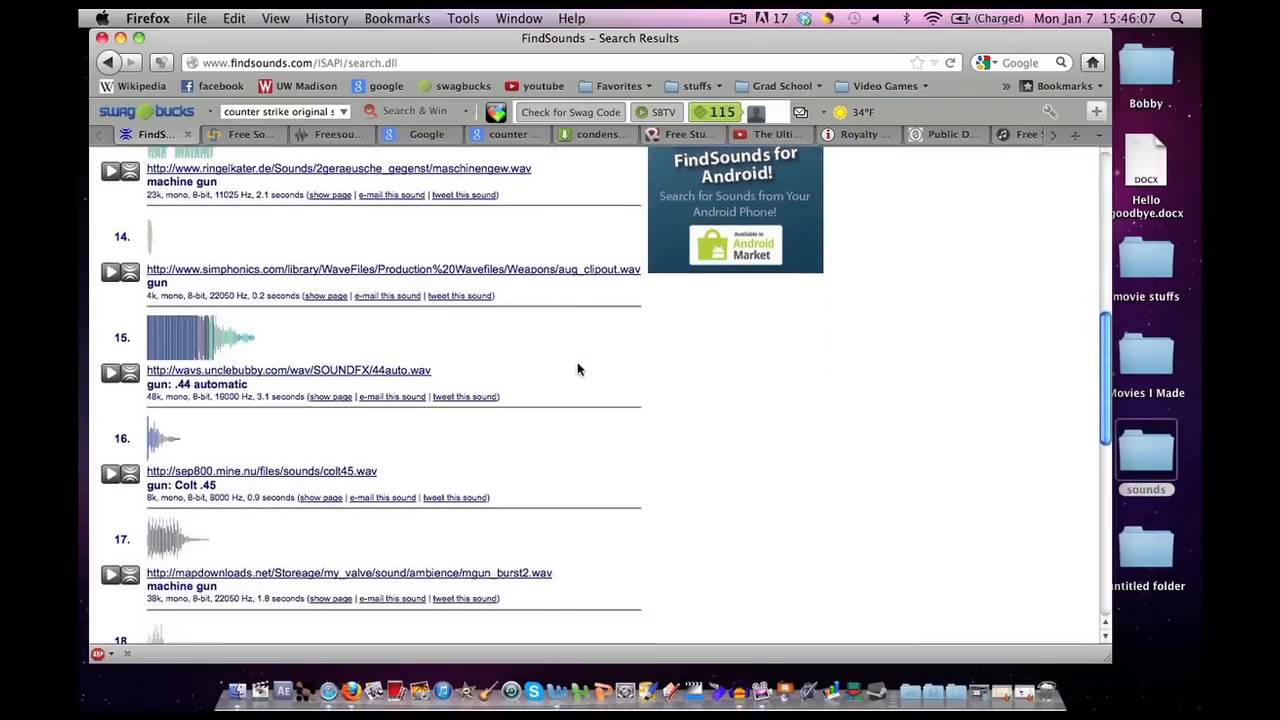
scroll(down, 3)
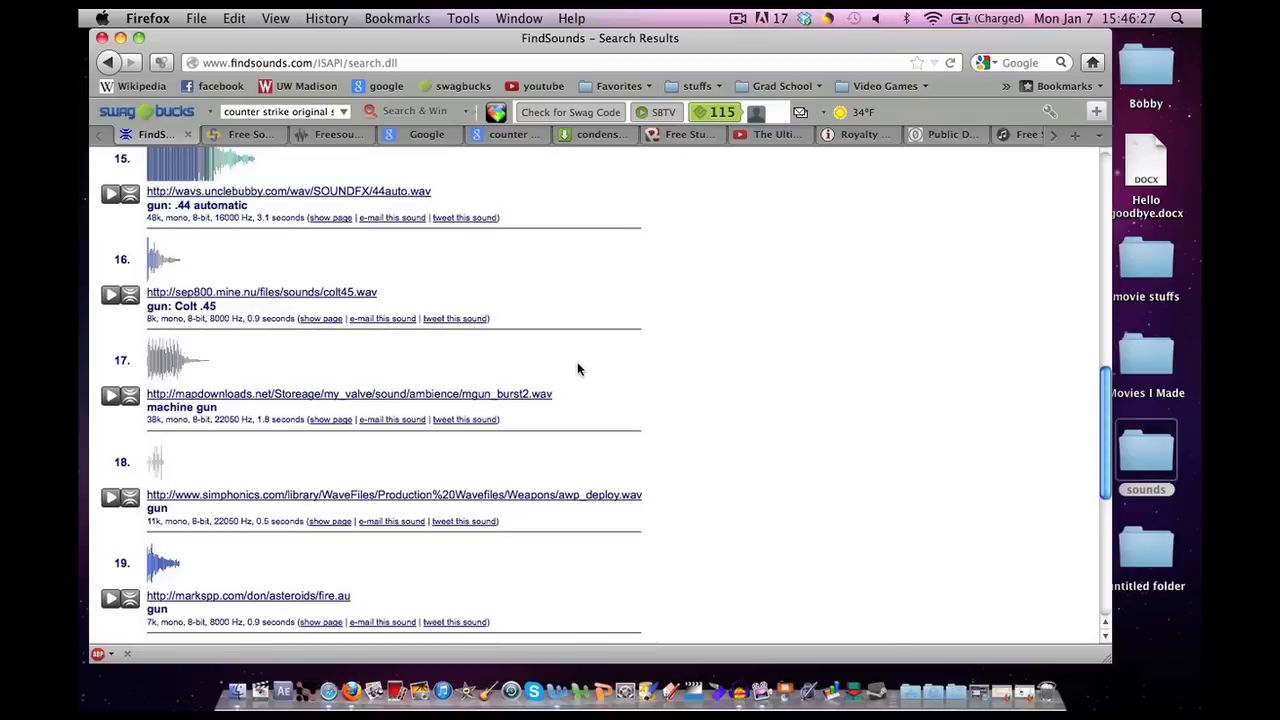
scroll(down, 3)
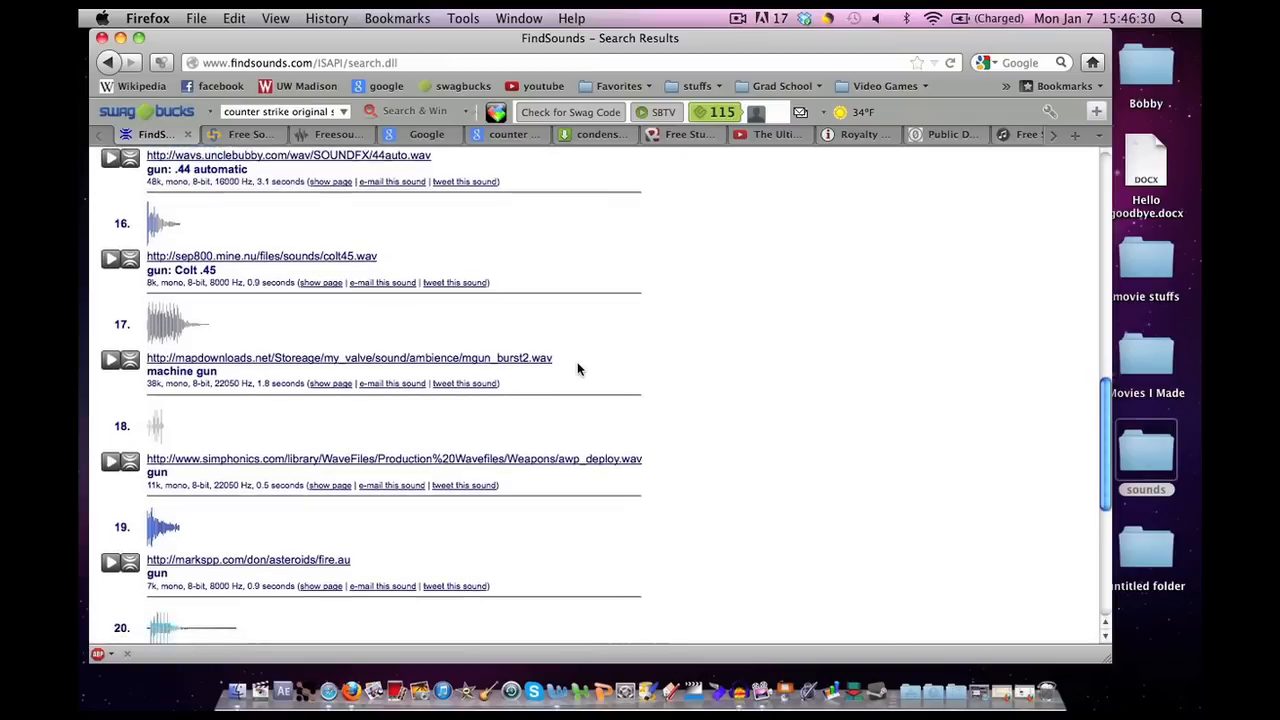
scroll(down, 3)
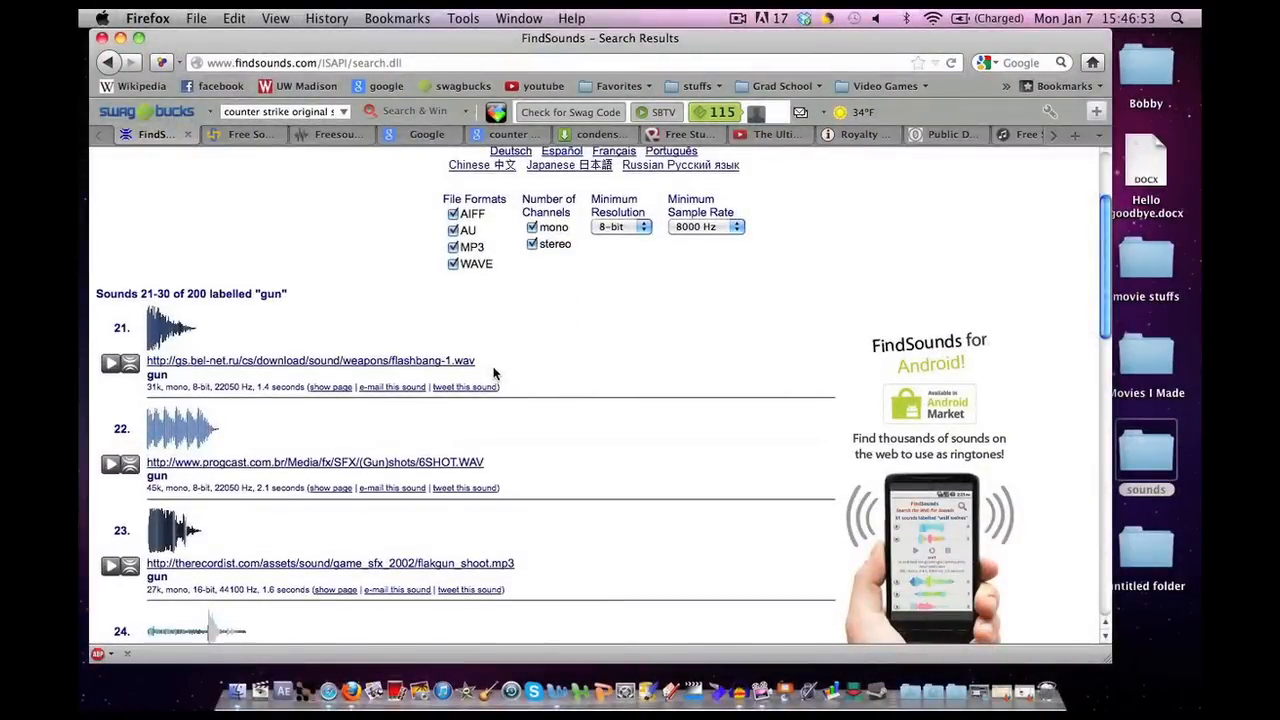
scroll(down, 3)
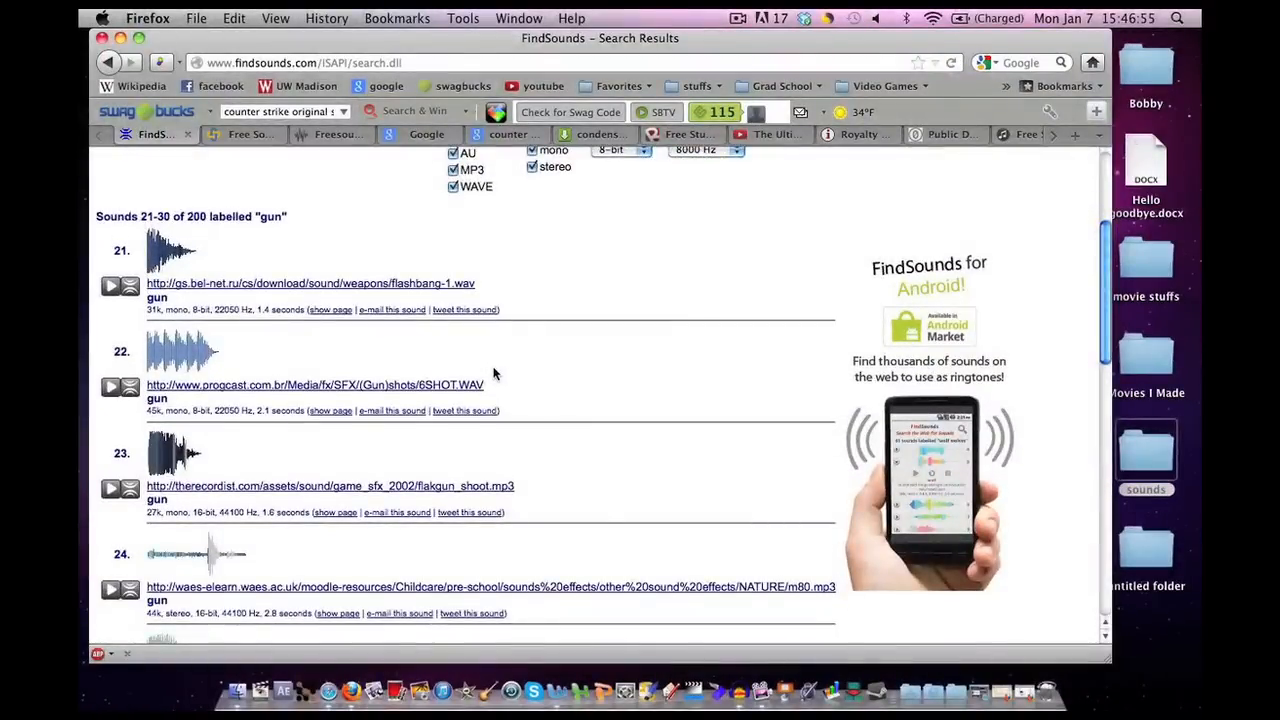
scroll(down, 3)
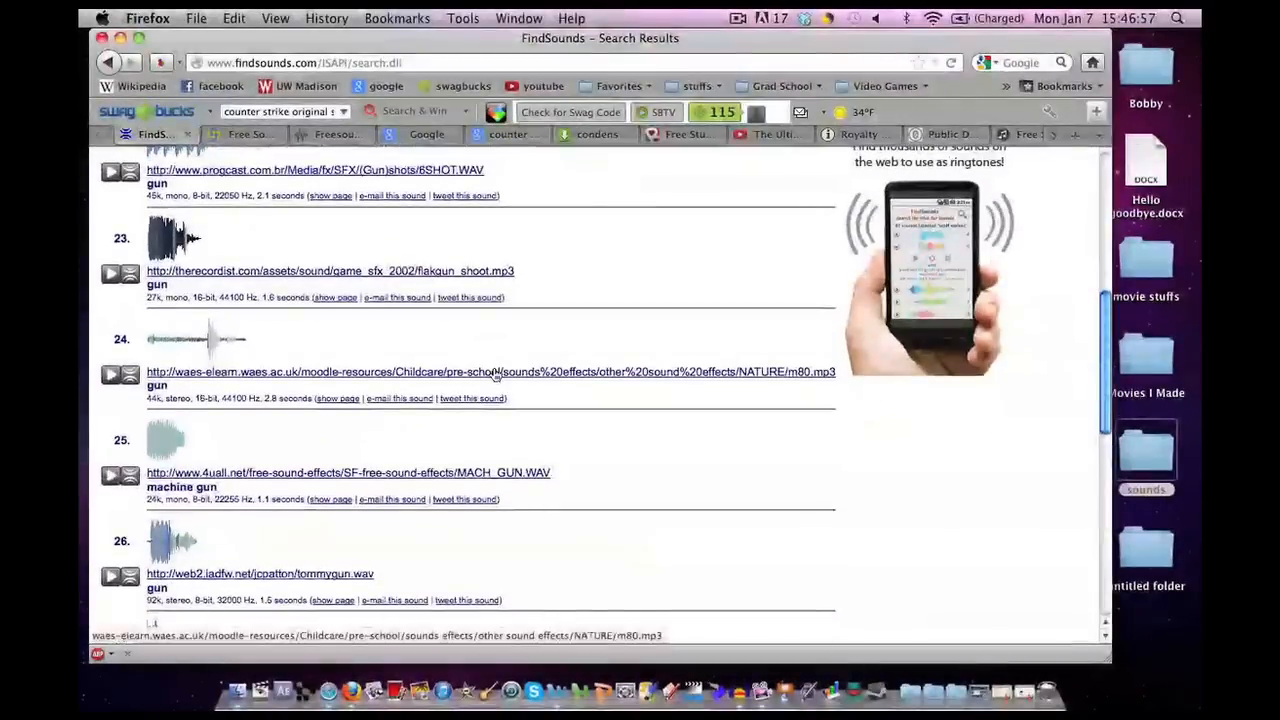